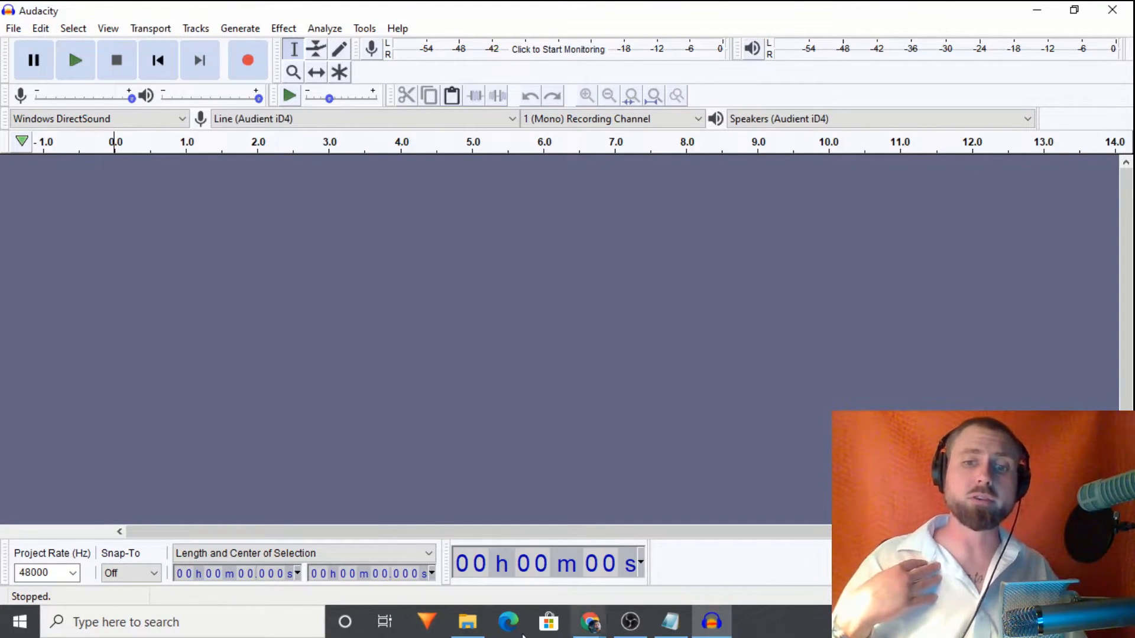
Switch to the OBS Studio window to review its capture sources and audio mixer
click(630, 622)
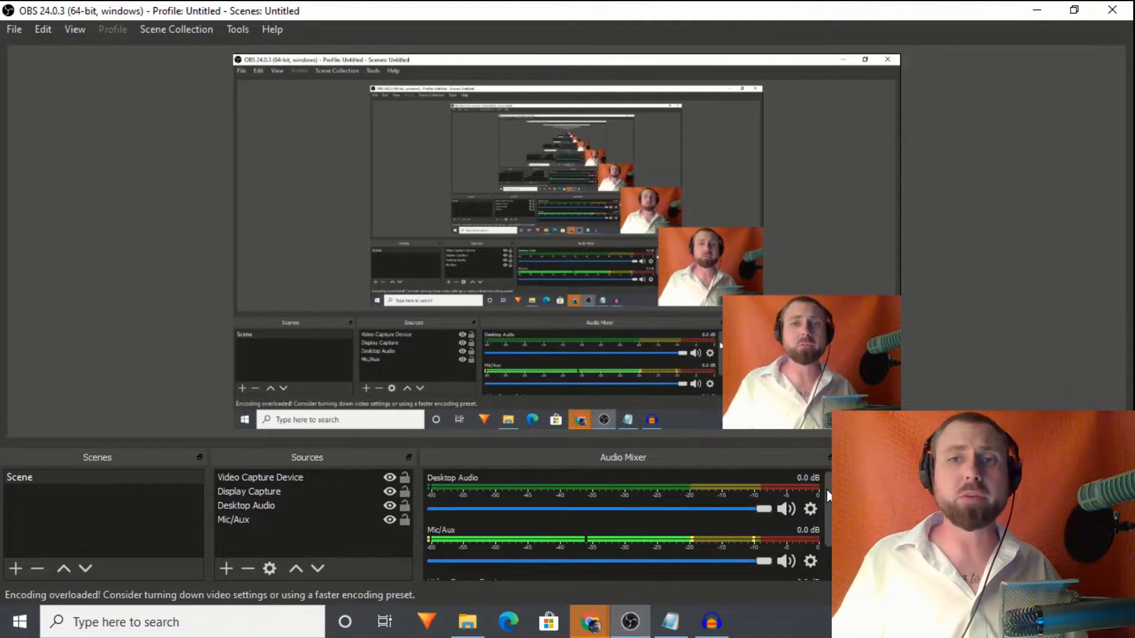
mouse_move(1074, 378)
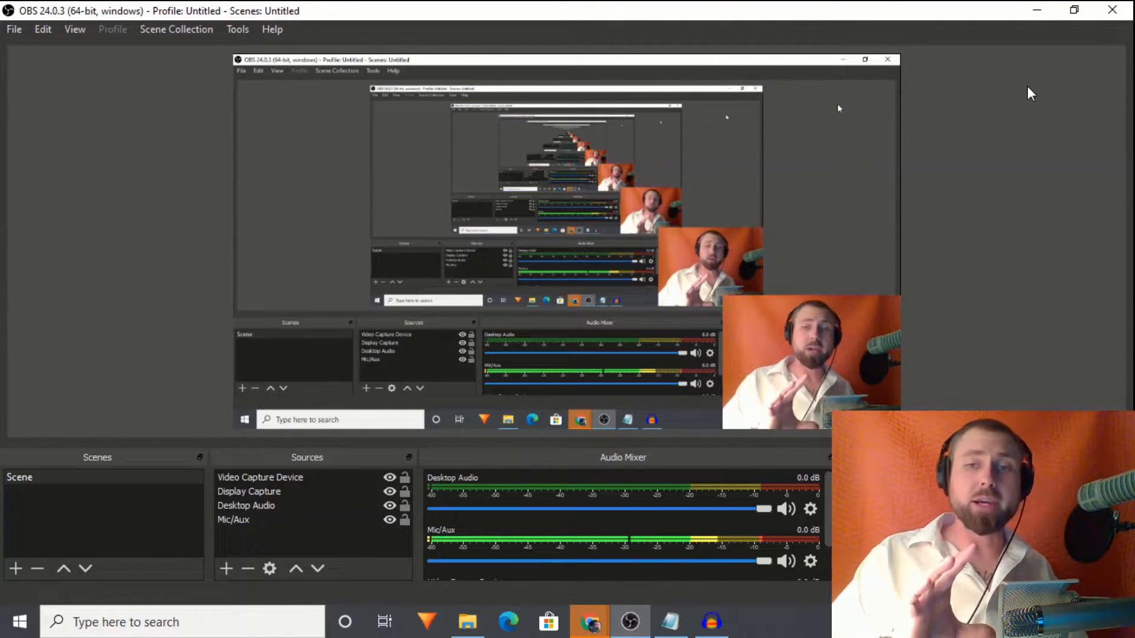
mouse_move(824, 448)
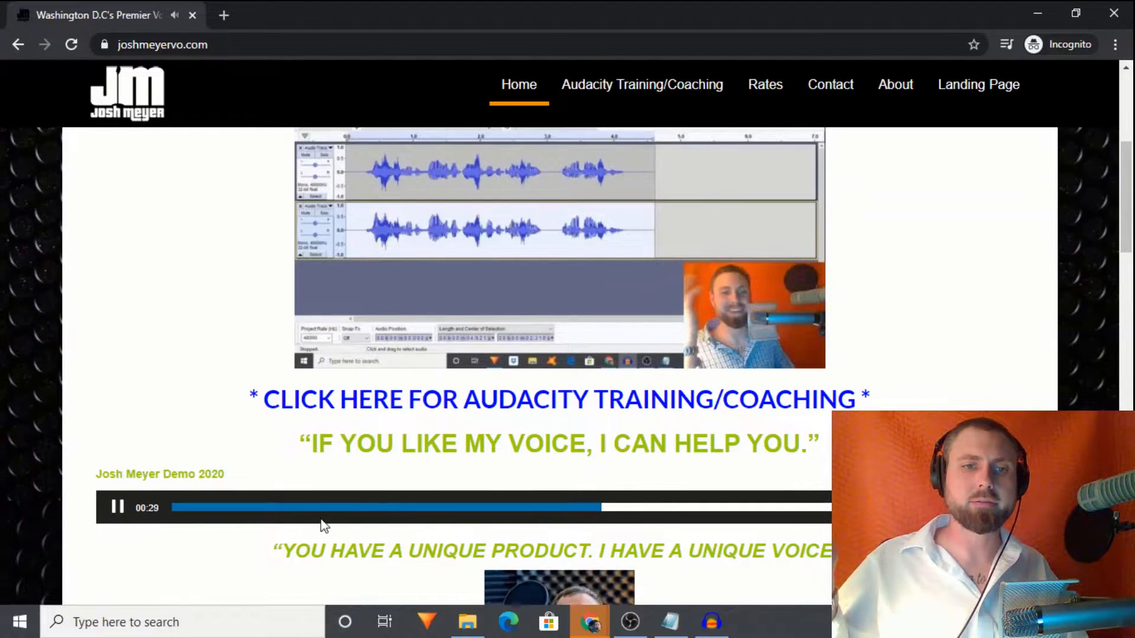
Play the commercial demo, then play and pause the video game announcer demo below it
scroll(down, 3)
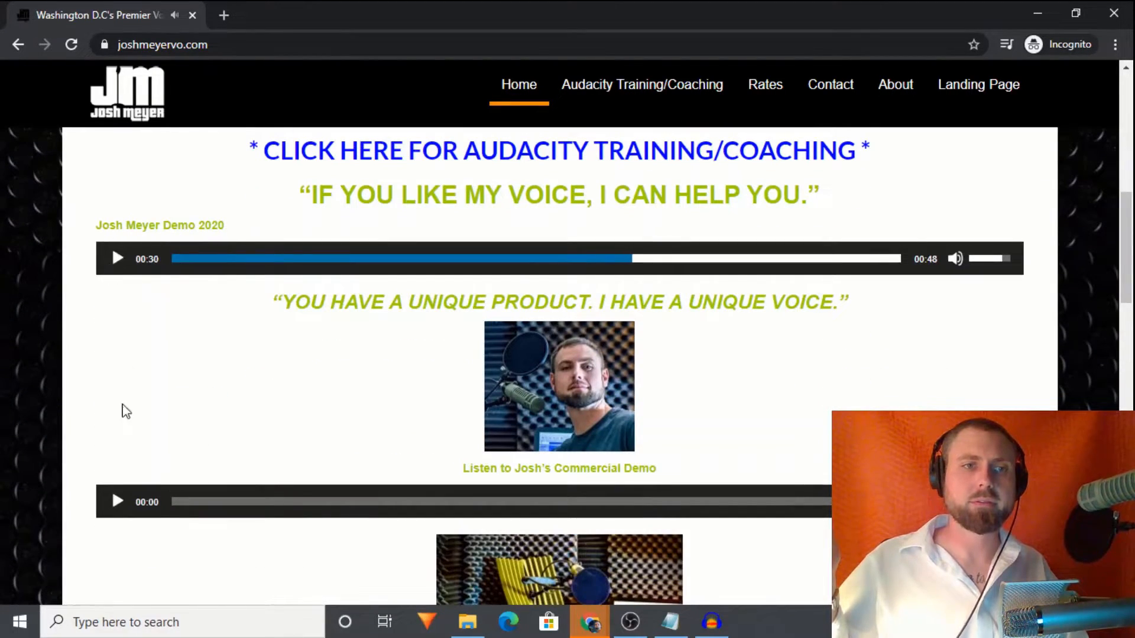
click(117, 502)
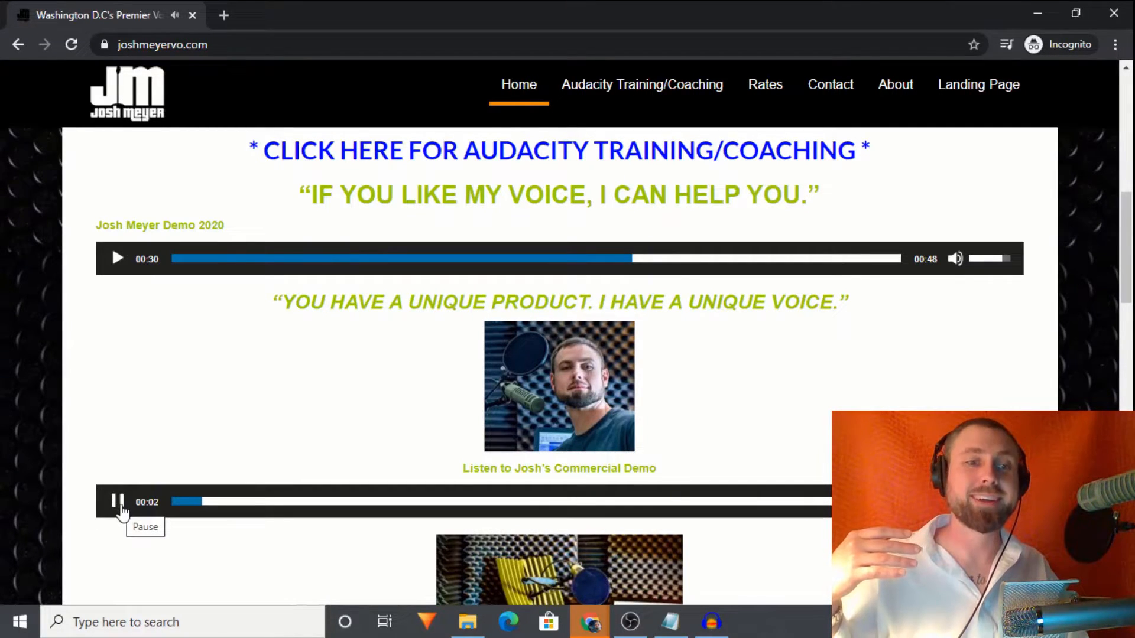
scroll(down, 3)
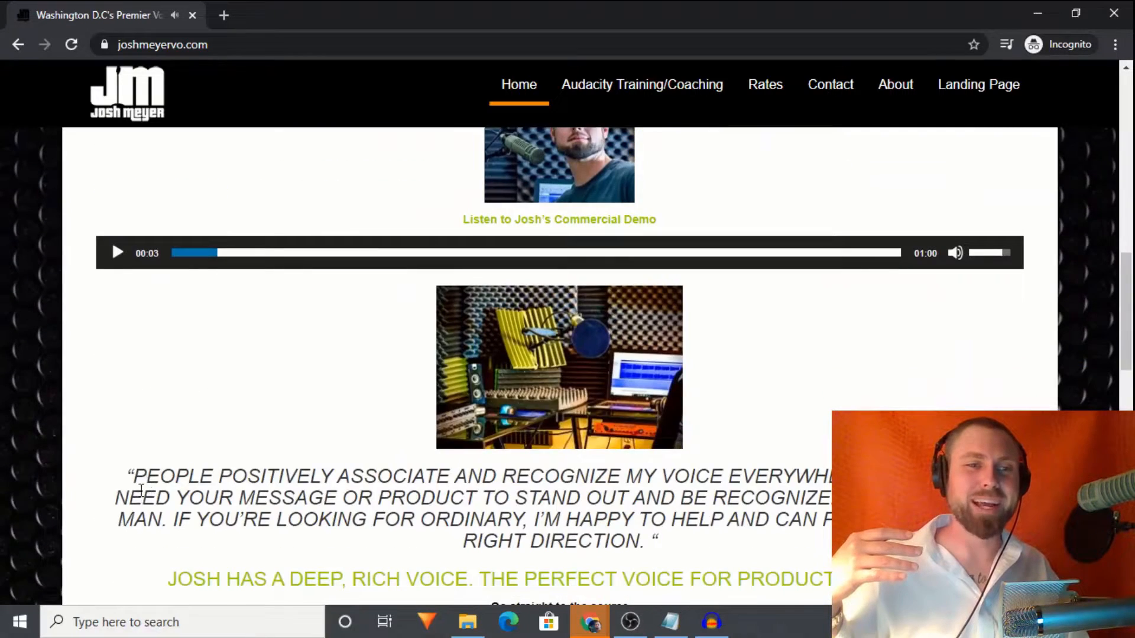
scroll(down, 3)
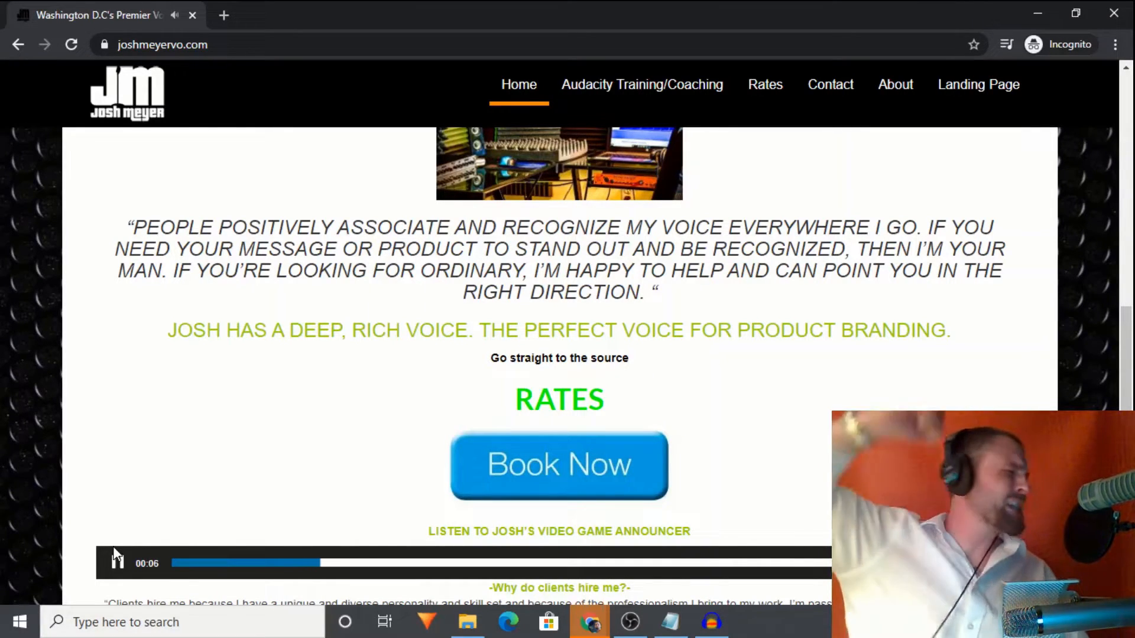
click(112, 565)
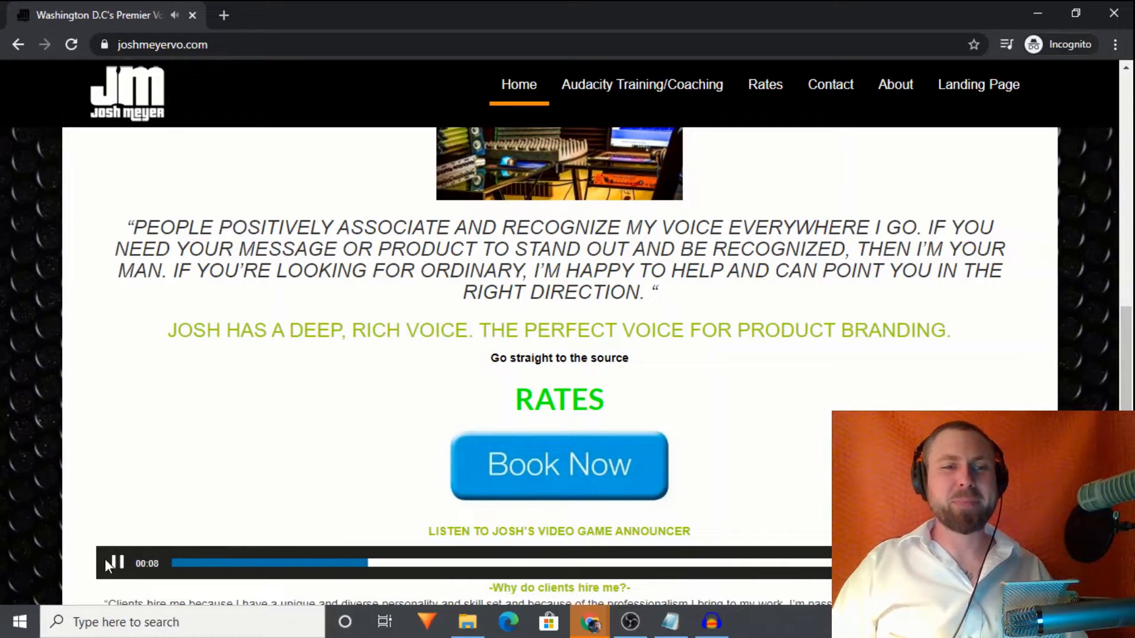
click(115, 563)
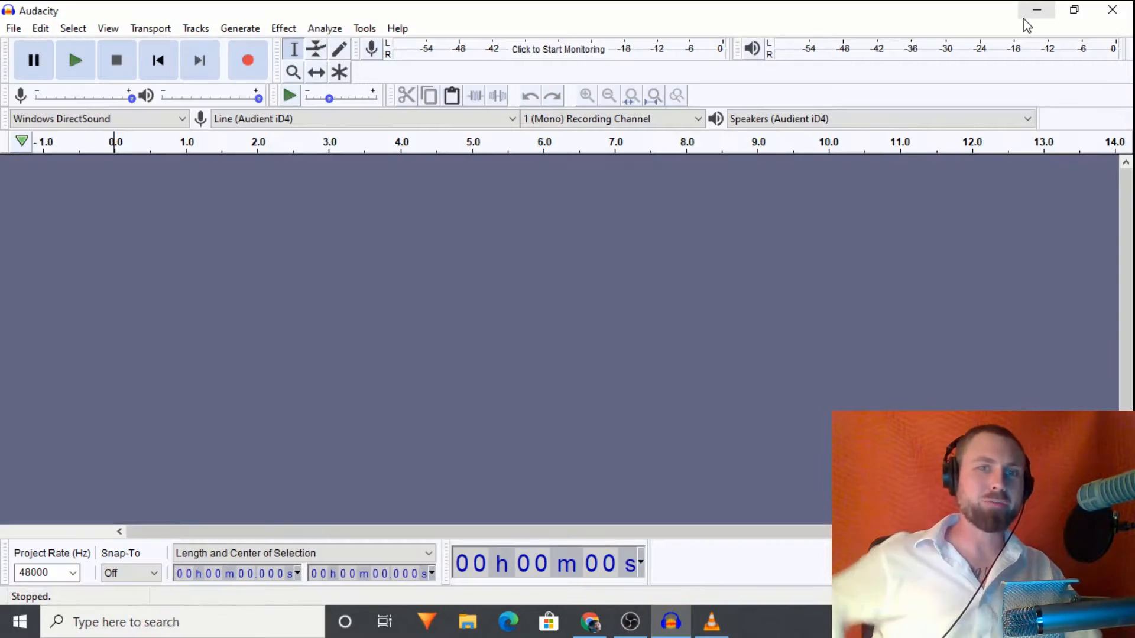
mouse_move(1038, 10)
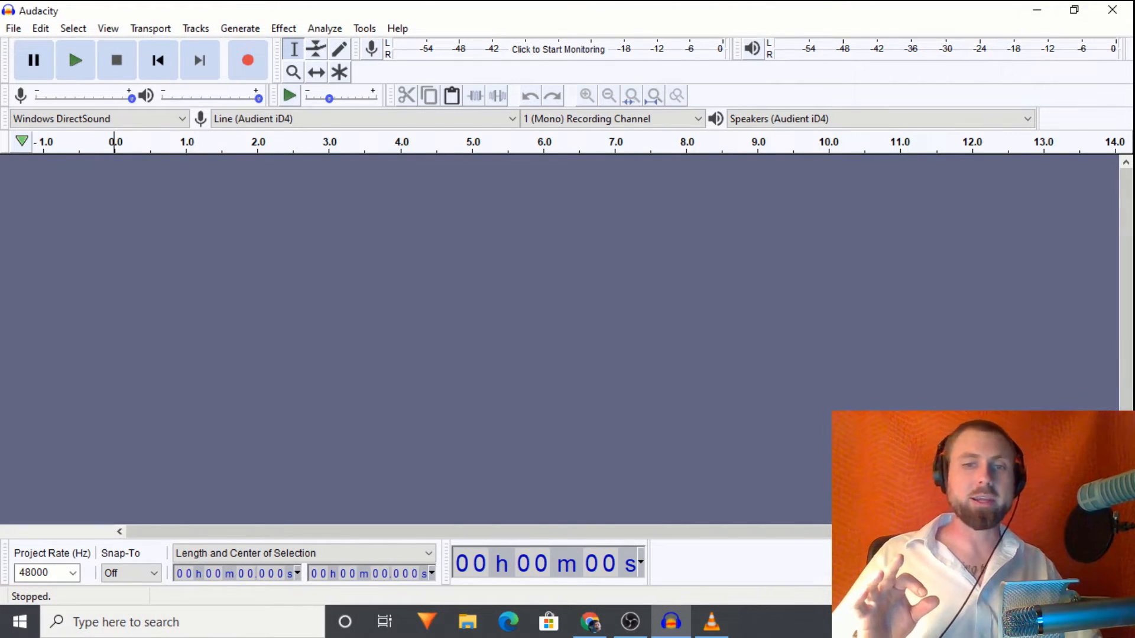
Launch VLC media player from the taskbar and open its Media menu
click(719, 621)
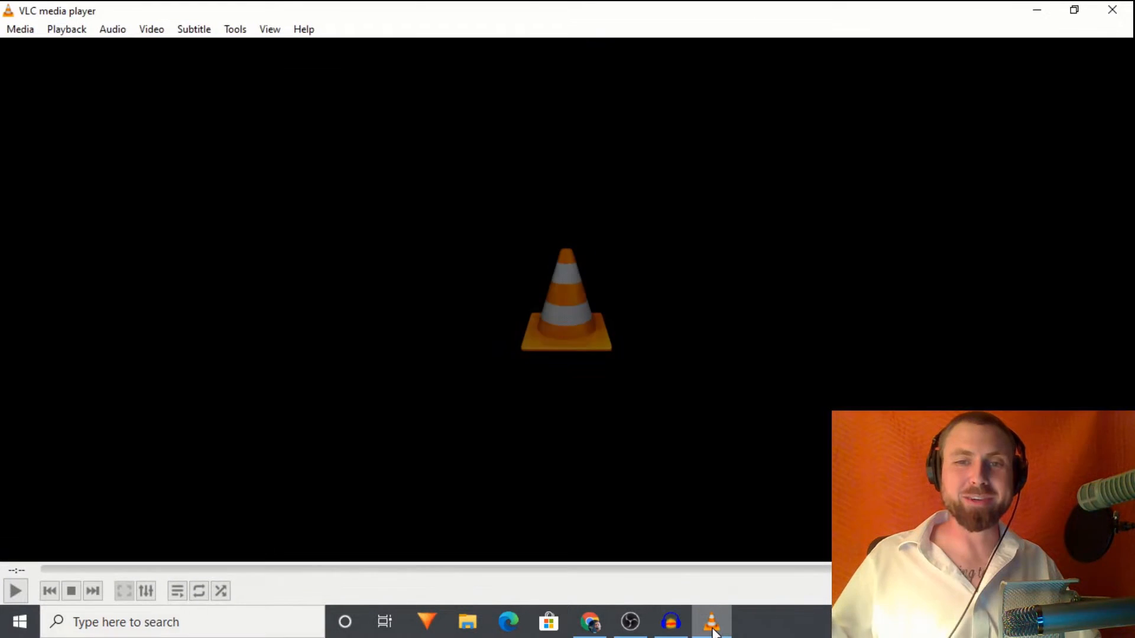
mouse_move(707, 604)
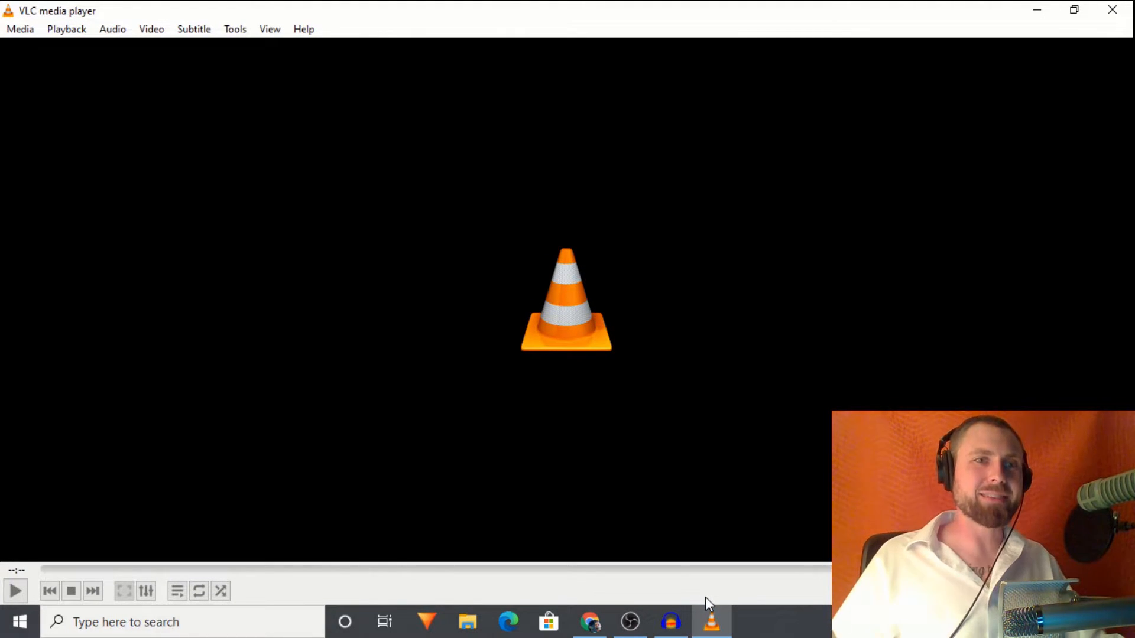
mouse_move(19, 32)
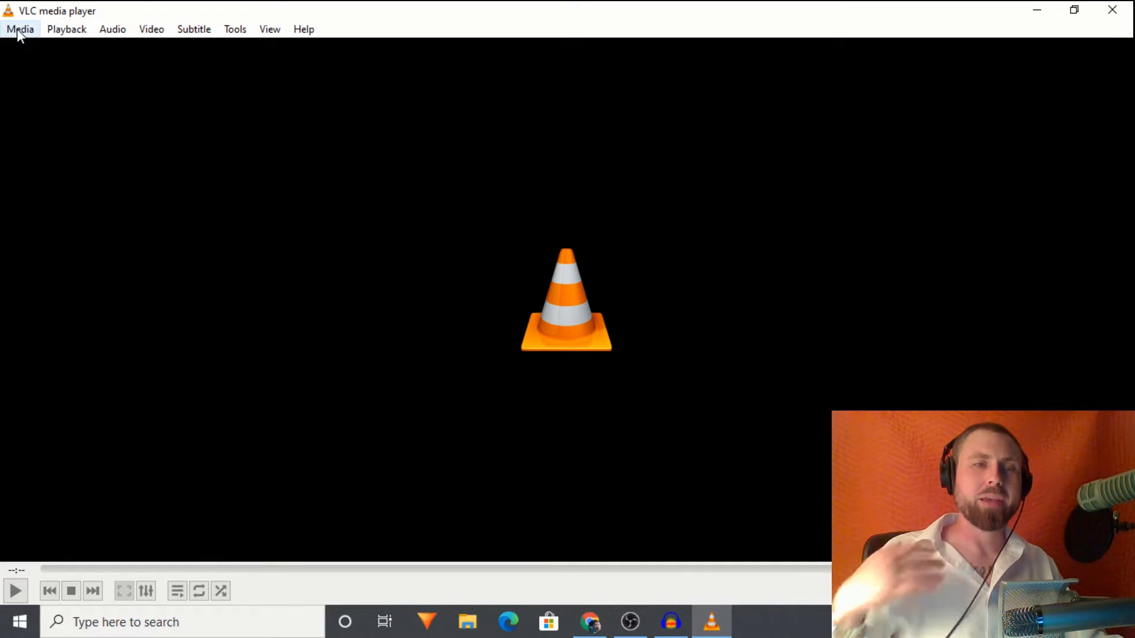
click(20, 29)
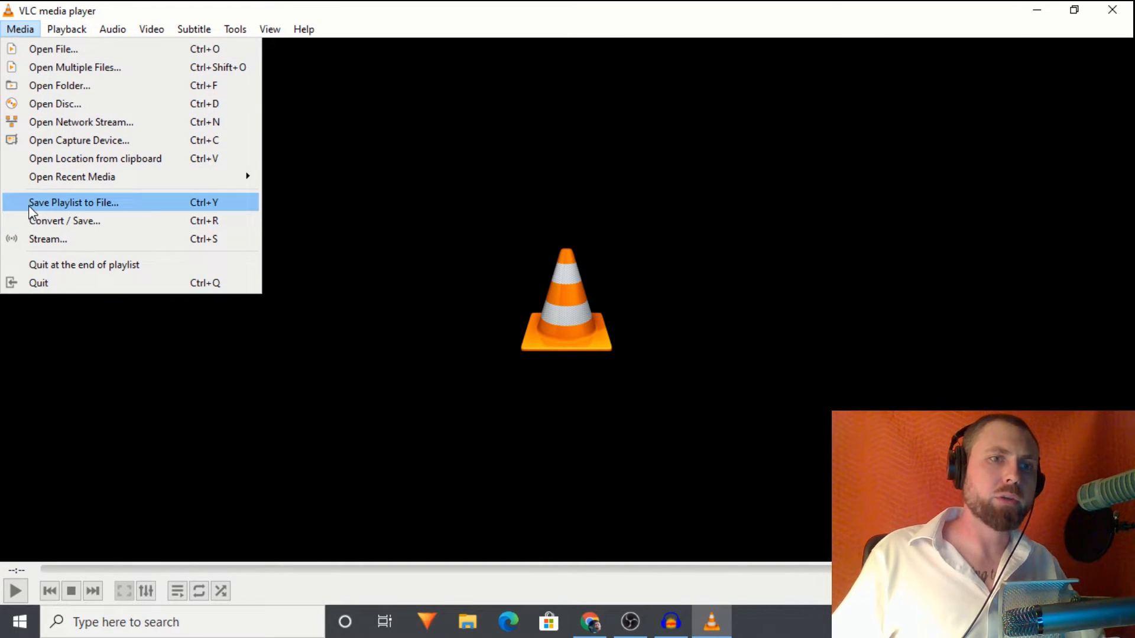
Add the Record Computer Audio Tutorial MP4 from the Desktop via Convert / Save
click(64, 221)
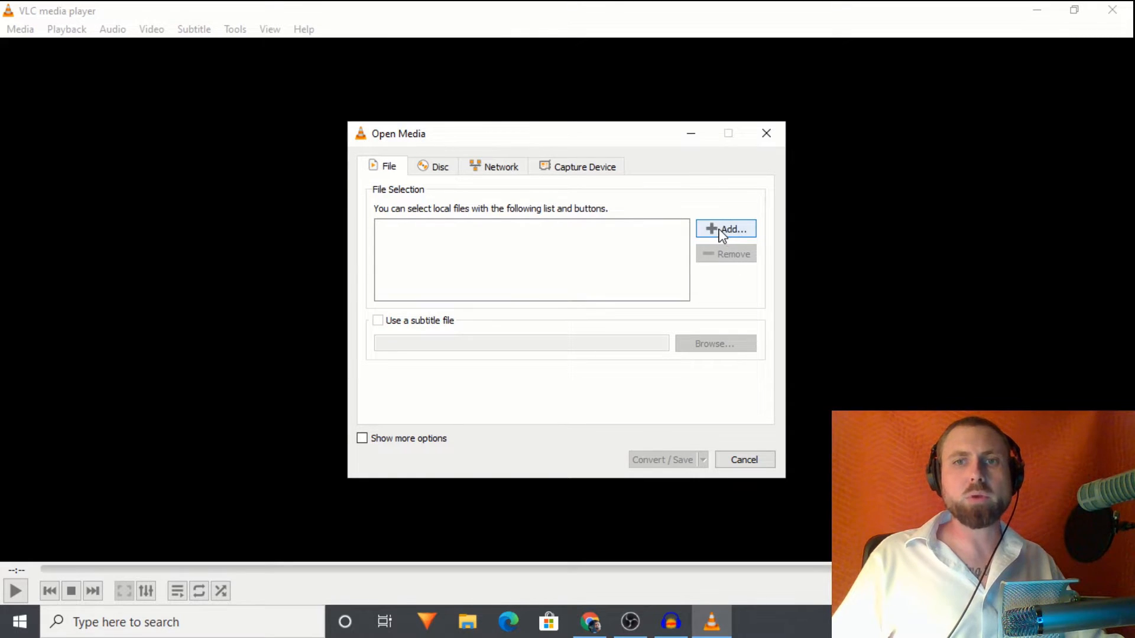
click(726, 229)
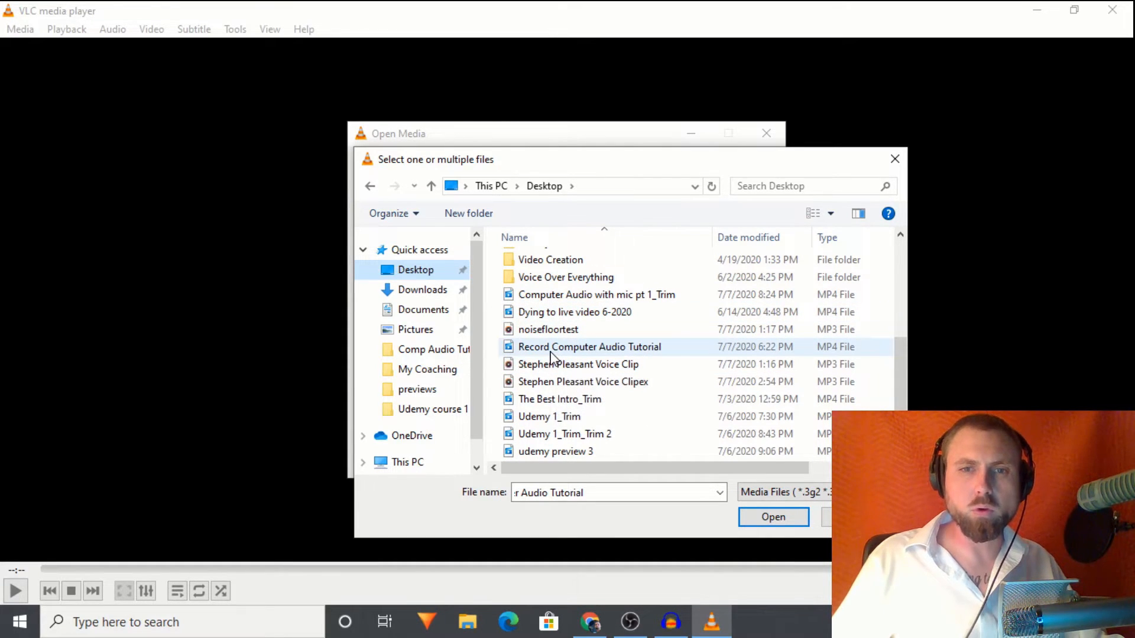
click(588, 347)
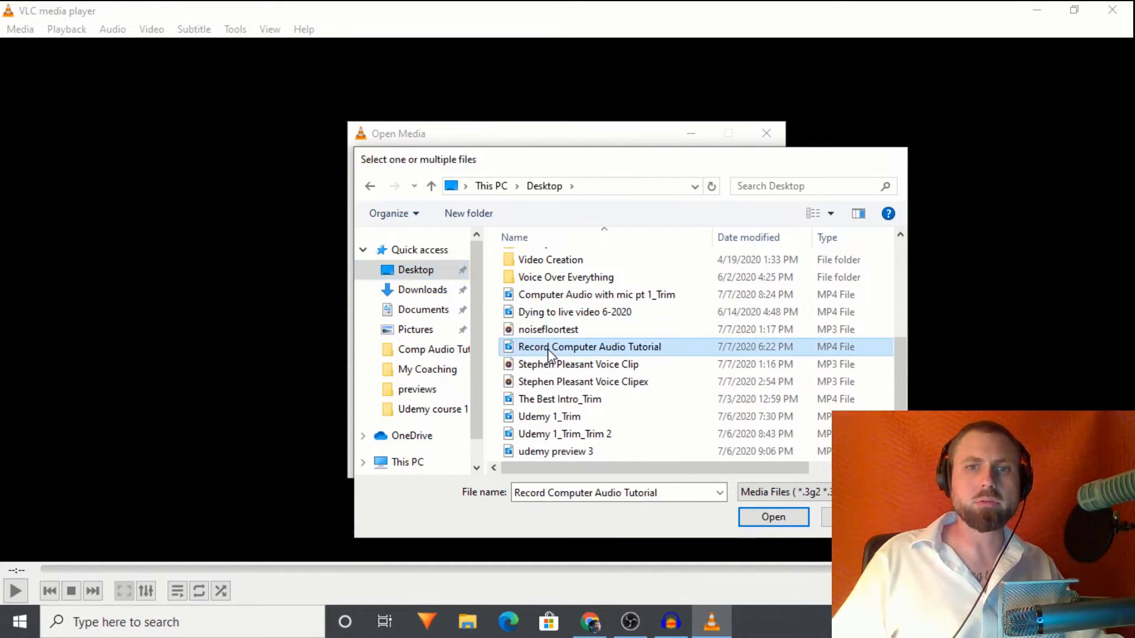
click(774, 517)
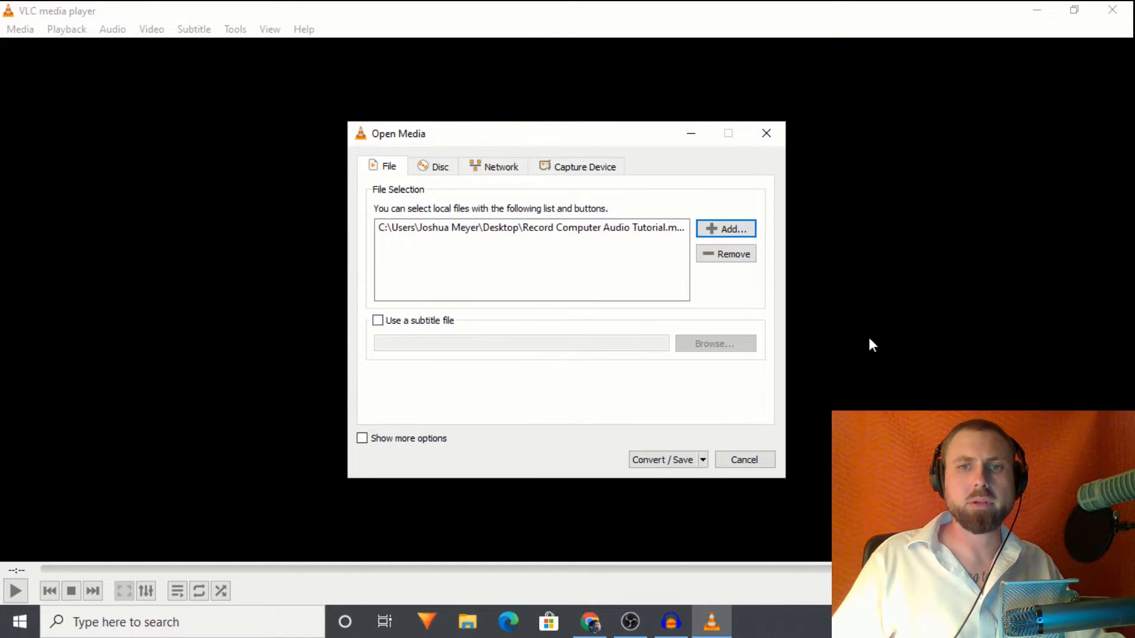
mouse_move(437, 332)
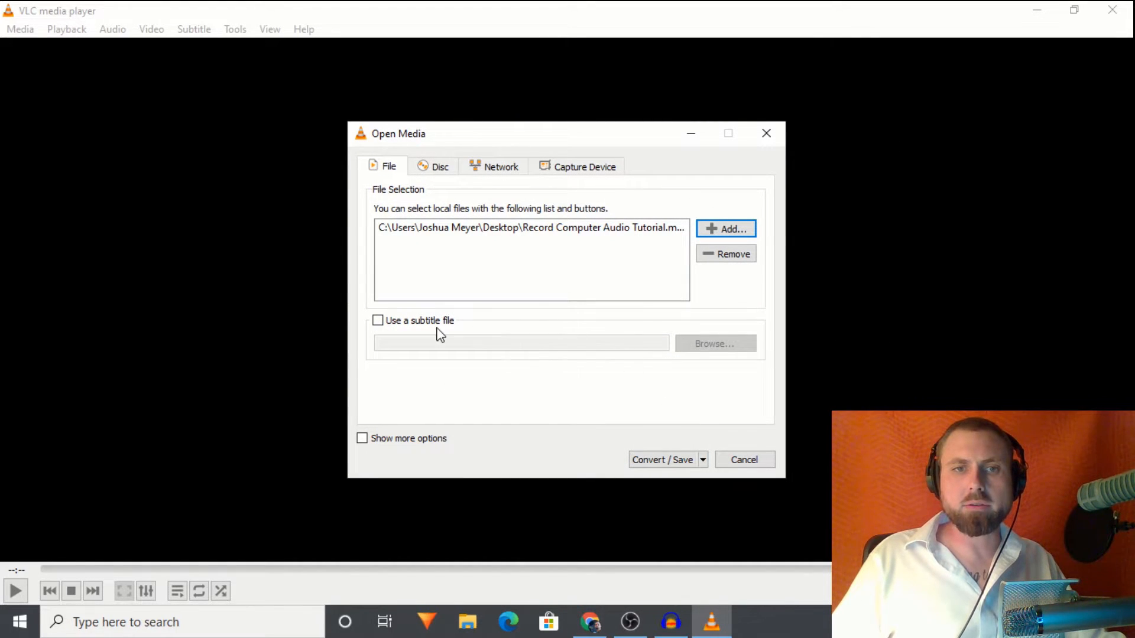
Choose an MP3 output profile in the Convert dialog
click(658, 459)
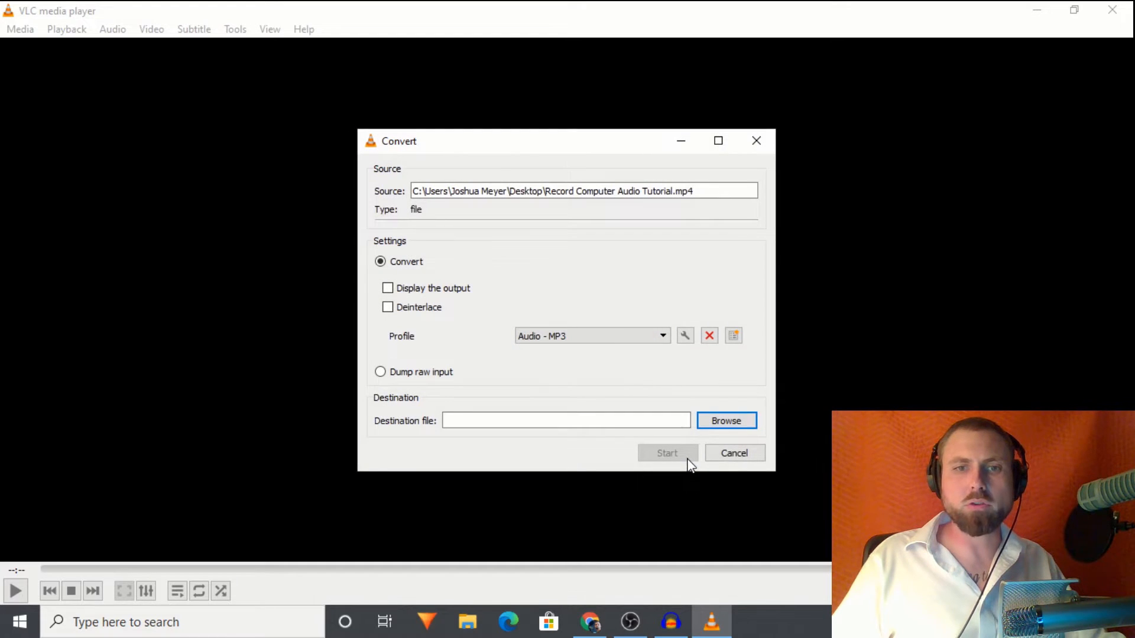
mouse_move(430, 224)
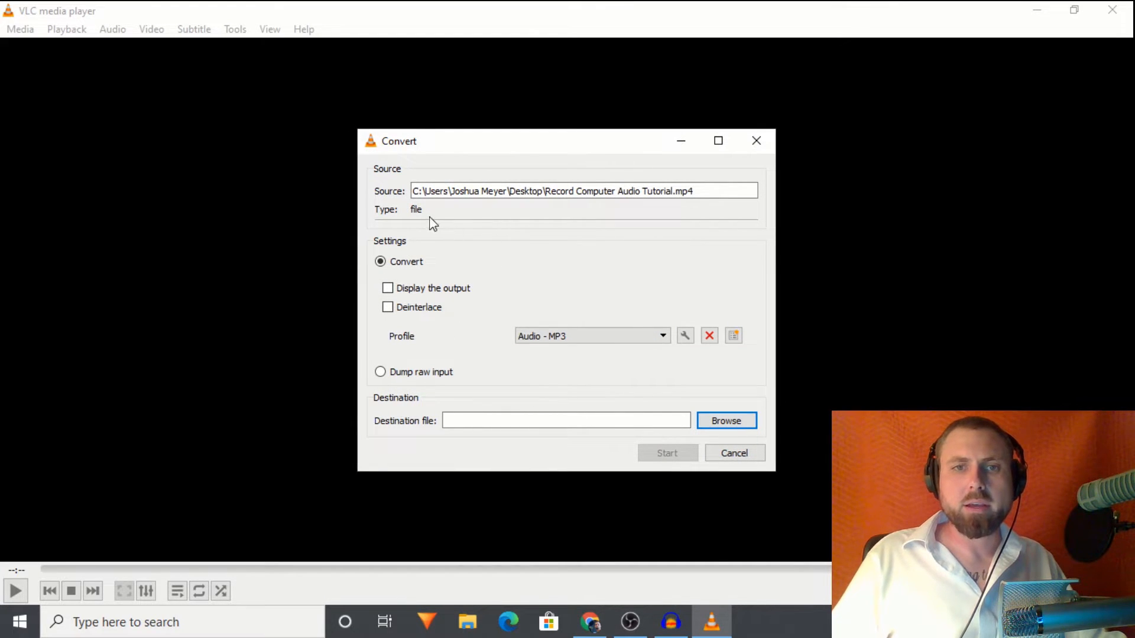
mouse_move(443, 334)
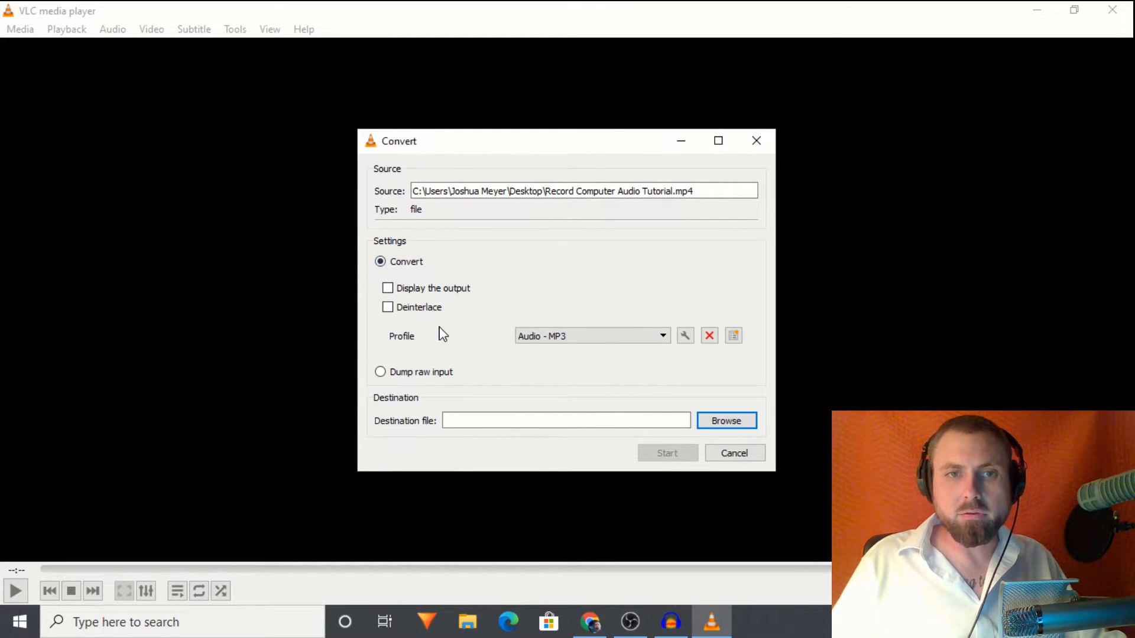
click(593, 336)
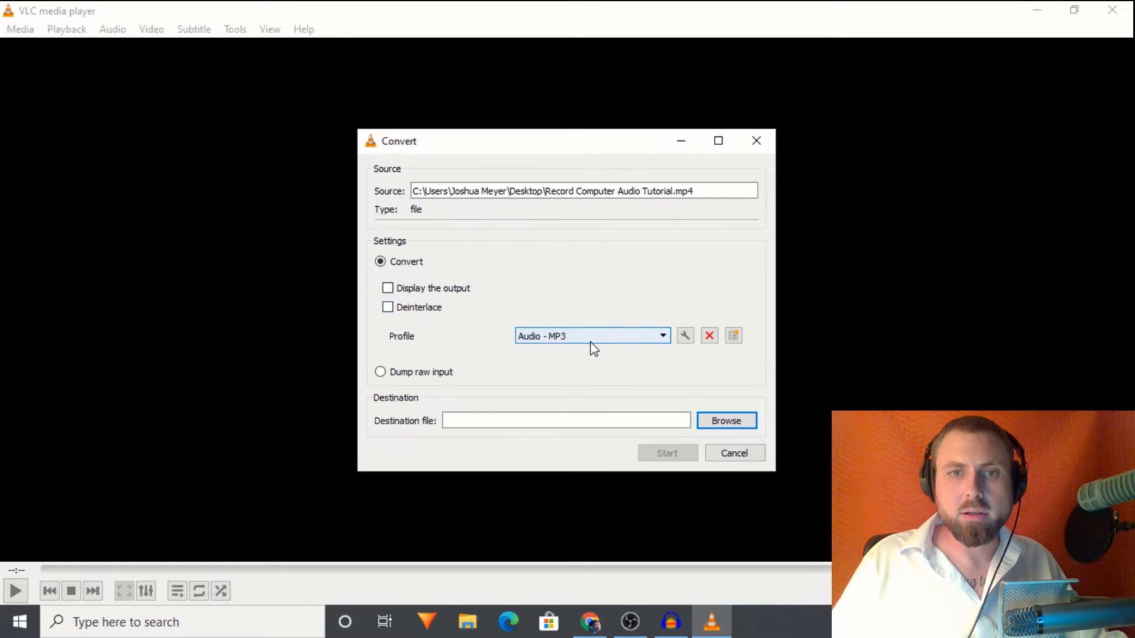
click(663, 335)
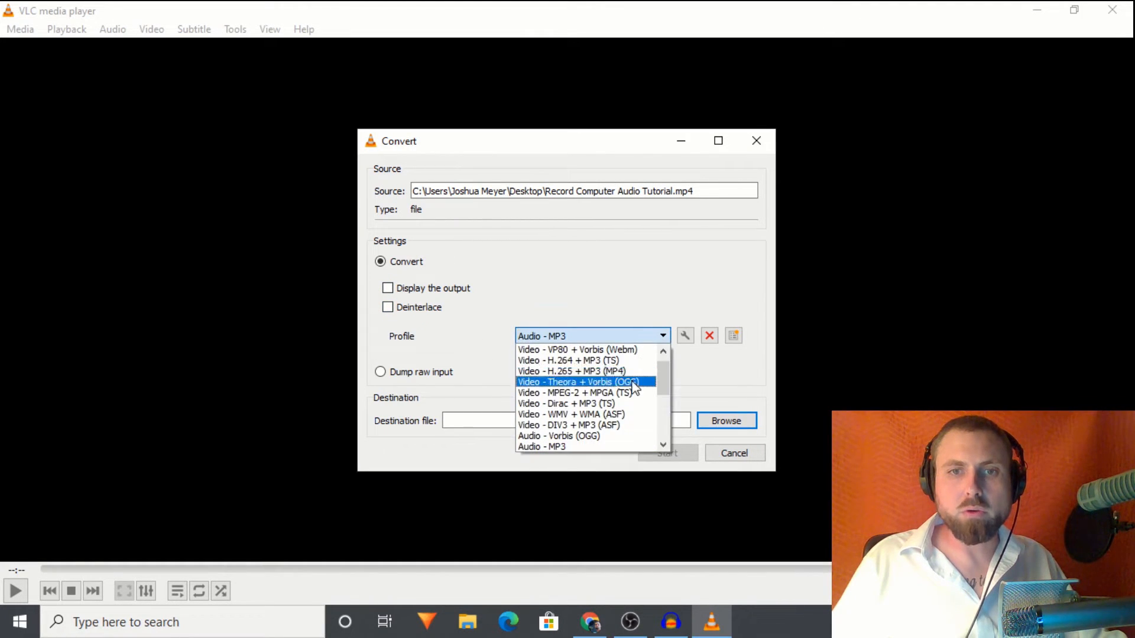
scroll(down, 3)
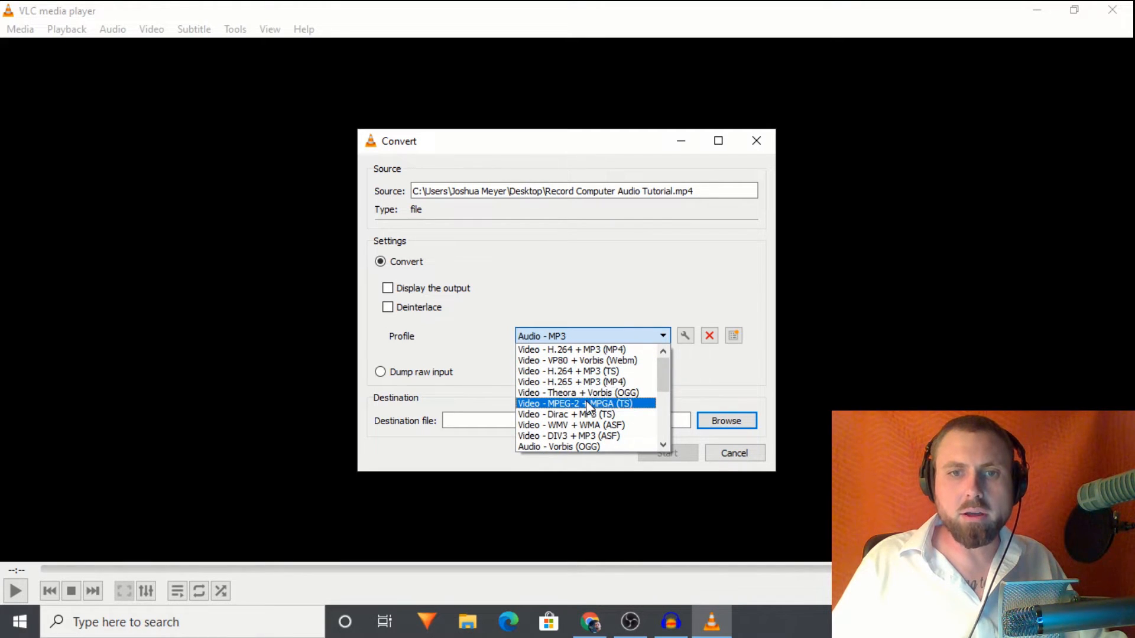
scroll(down, 3)
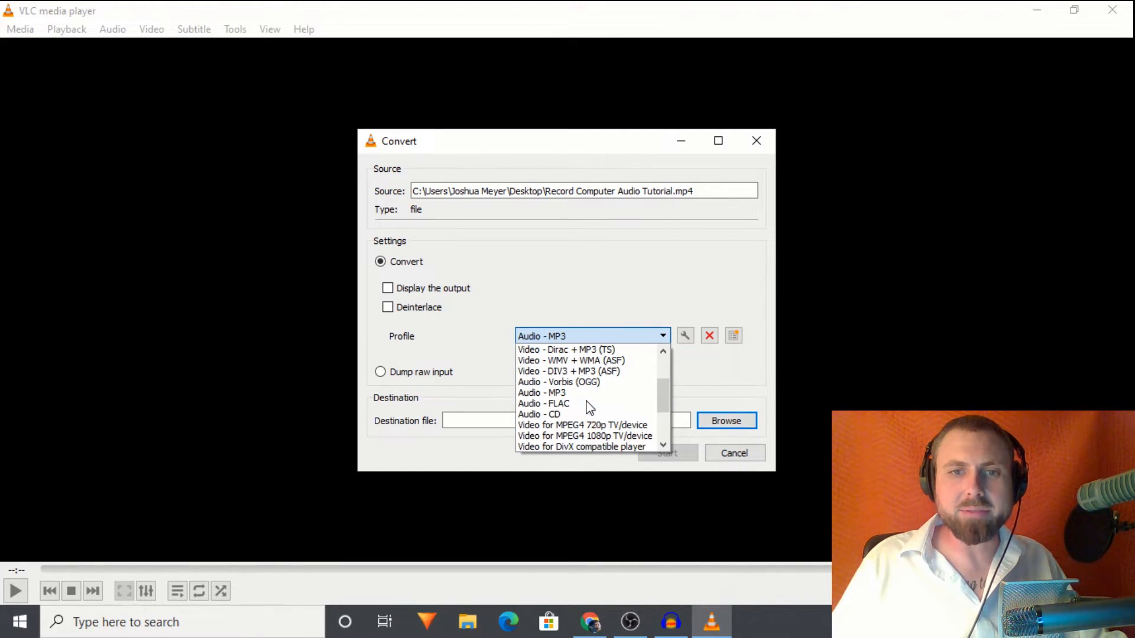
mouse_move(578, 388)
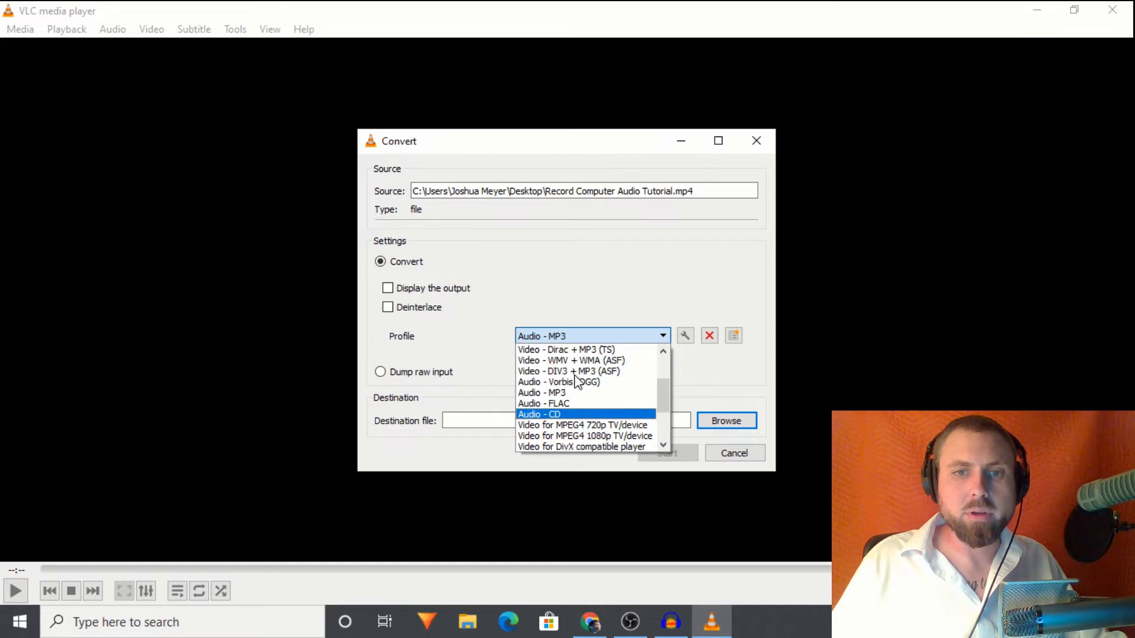
click(541, 393)
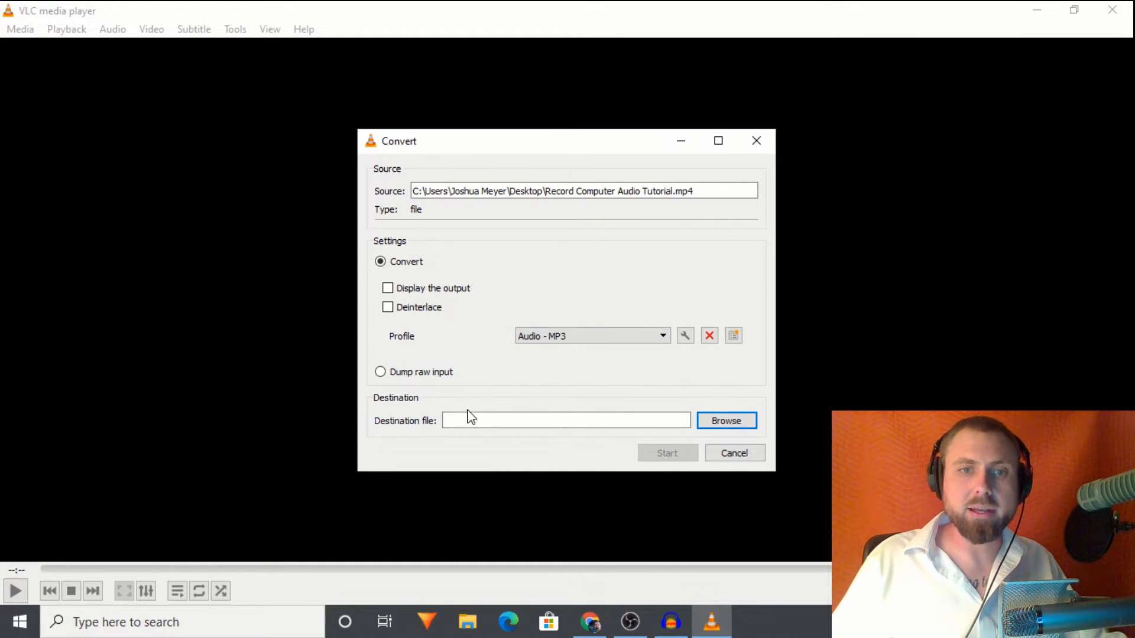
mouse_move(496, 435)
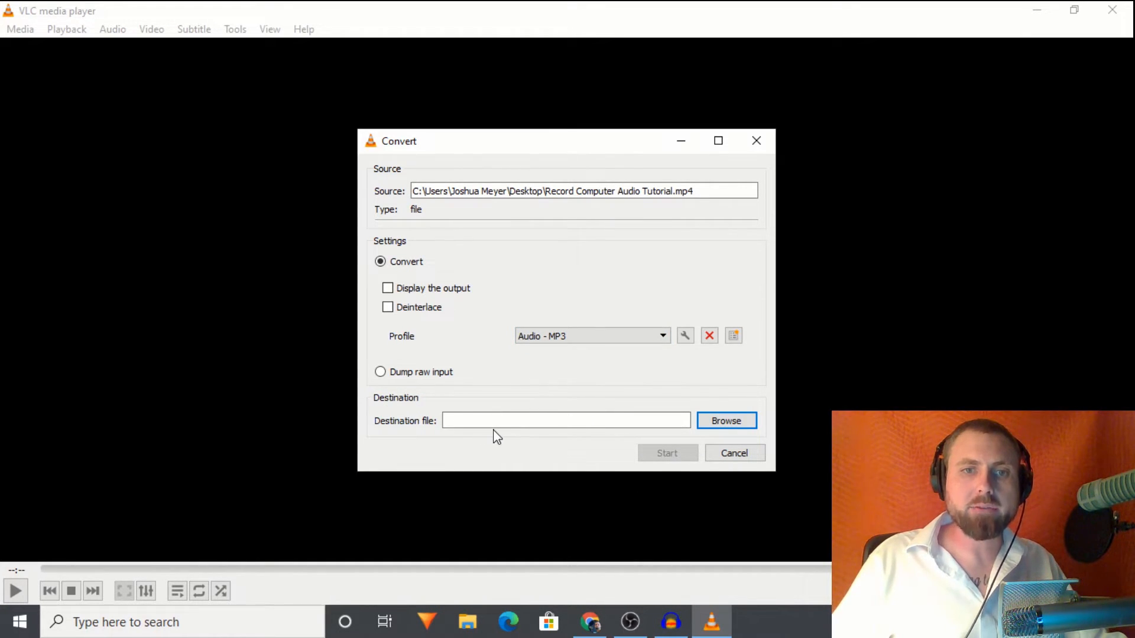
Save the output as 'Record Computer Audio Tutorial mp3' on the Desktop
click(726, 421)
text(Record Computer Audio Tutorial)
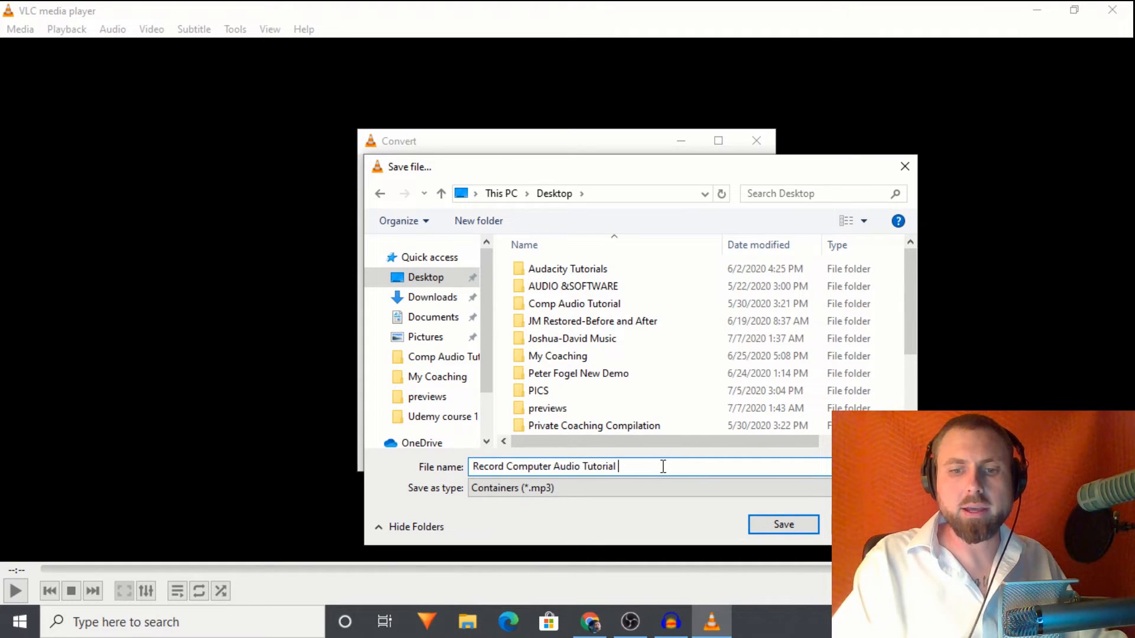
text(mp3)
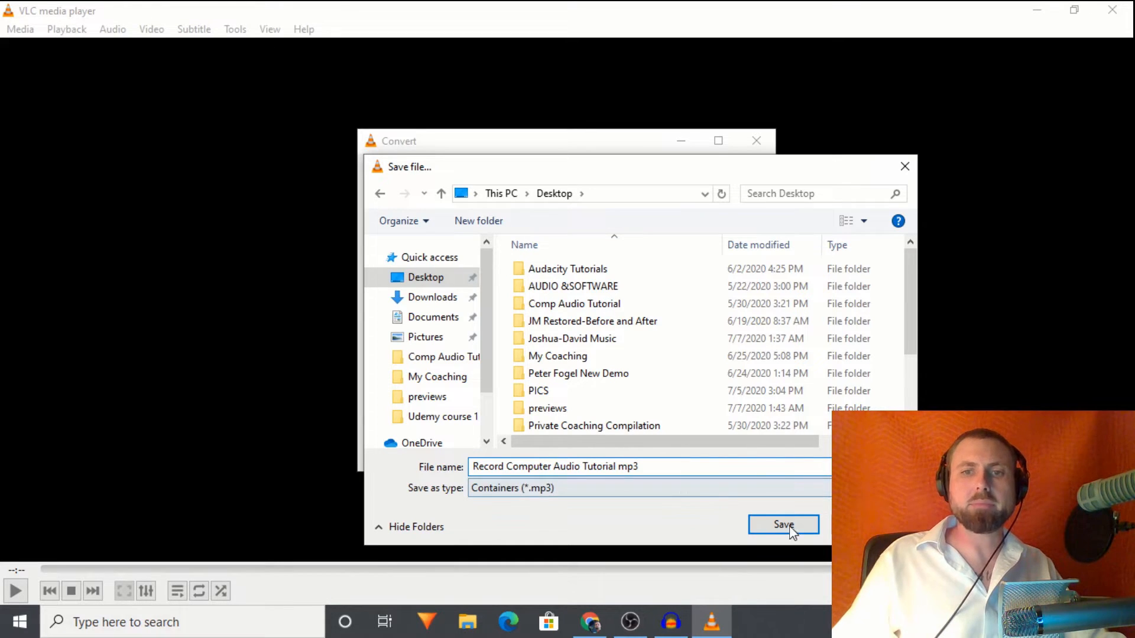
click(783, 524)
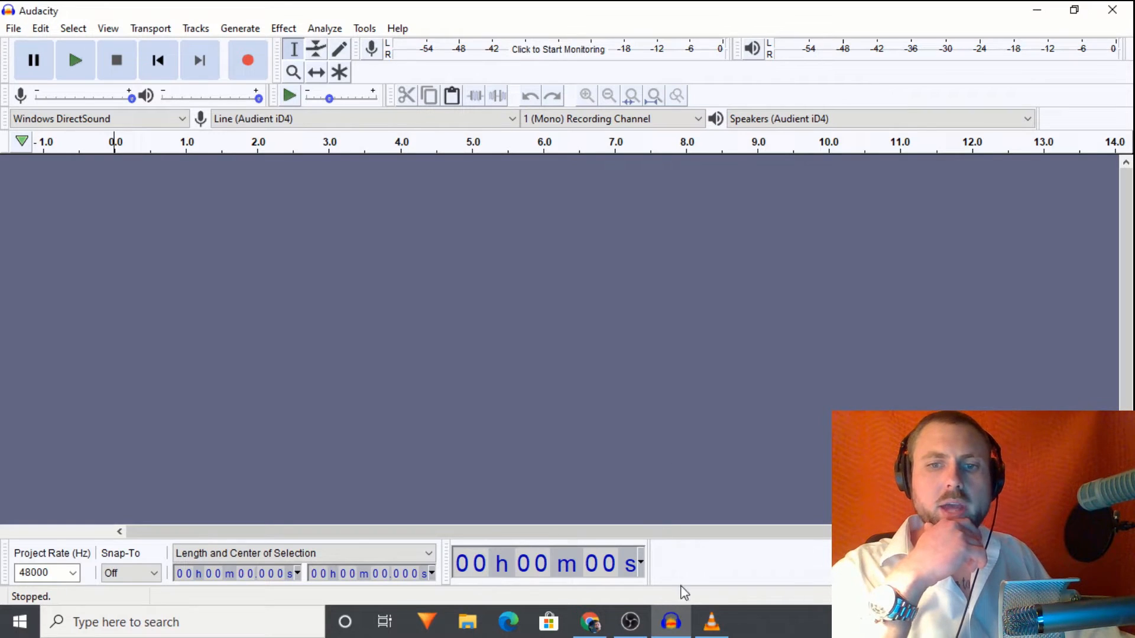
Bring up Audacity and restore down its window to expose the desktop MP3
click(721, 620)
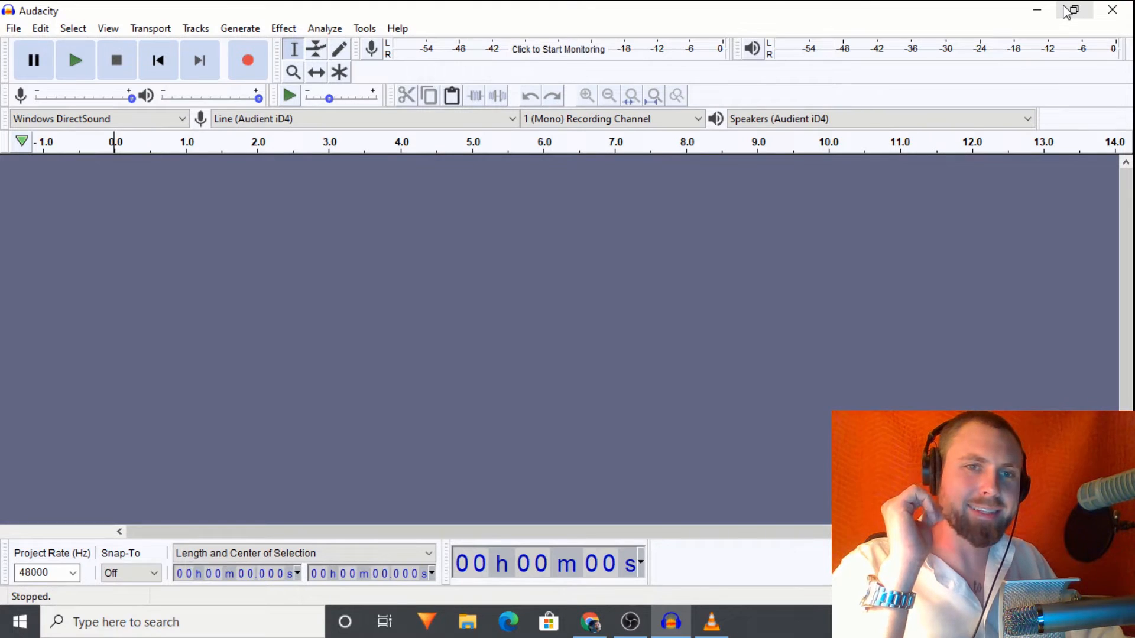
mouse_move(1072, 10)
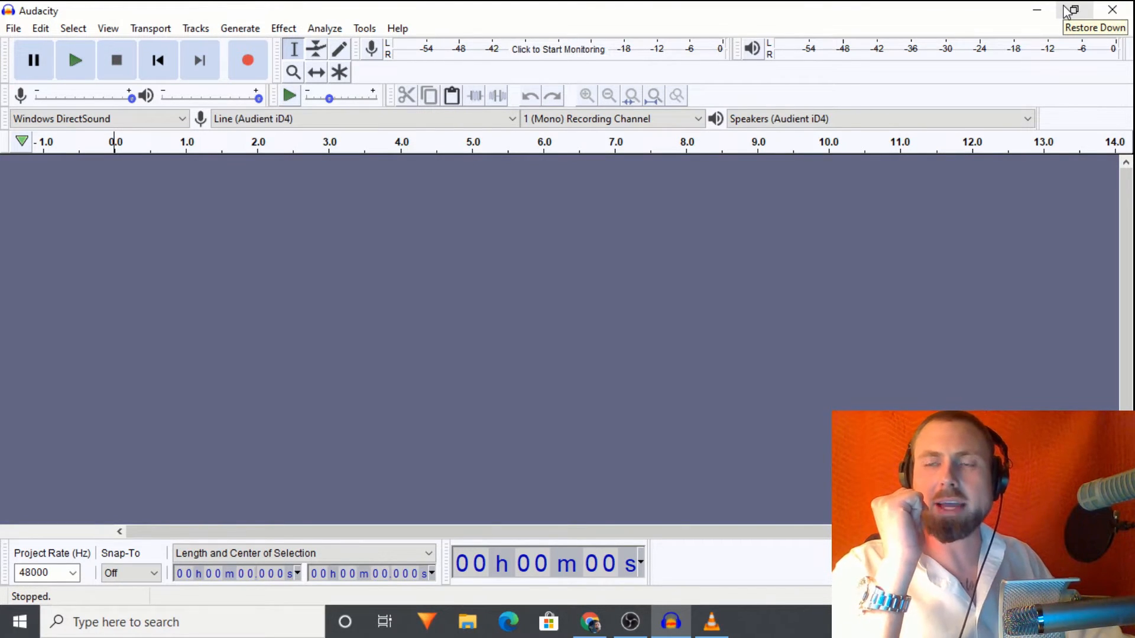
click(1072, 11)
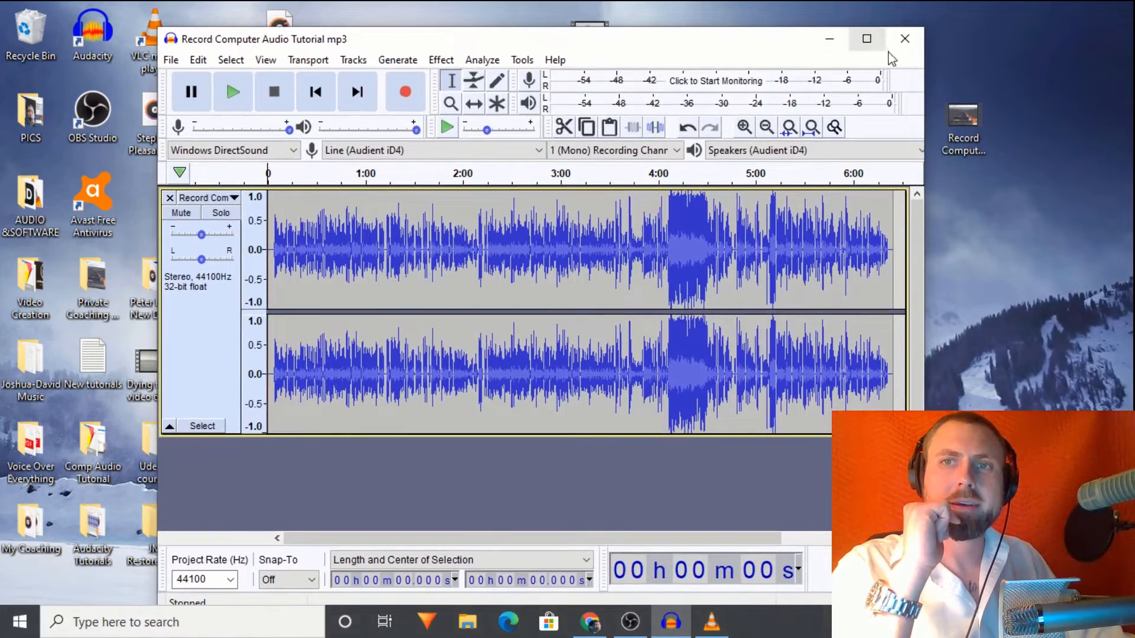
Maximize Audacity, play the track, and stop during the loud passage near 4:00
click(866, 39)
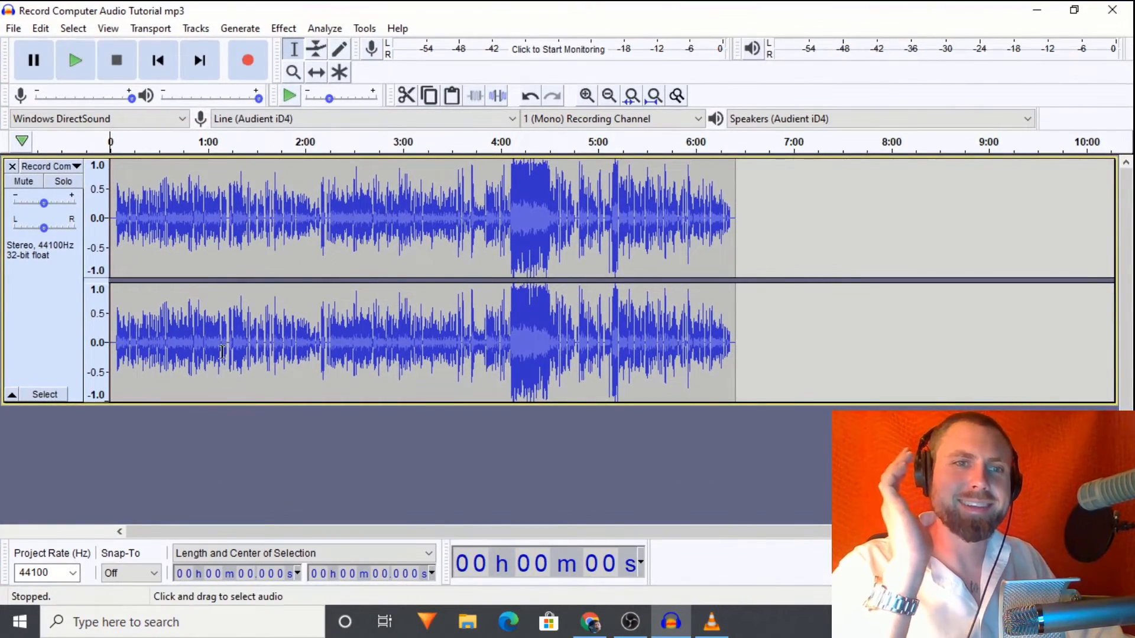
click(74, 60)
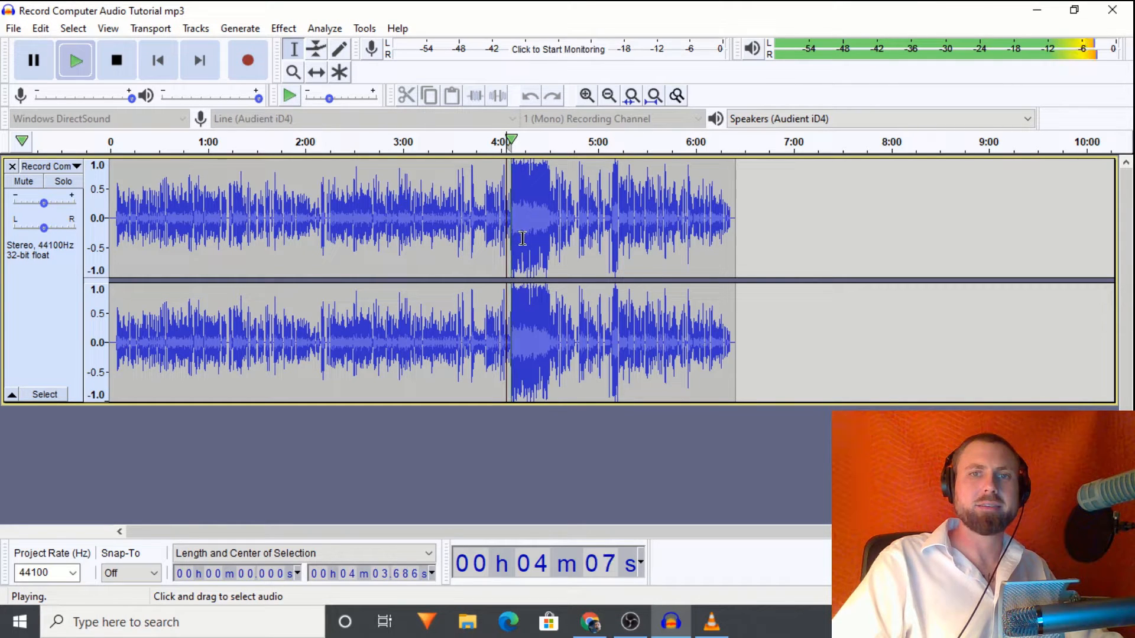
click(115, 60)
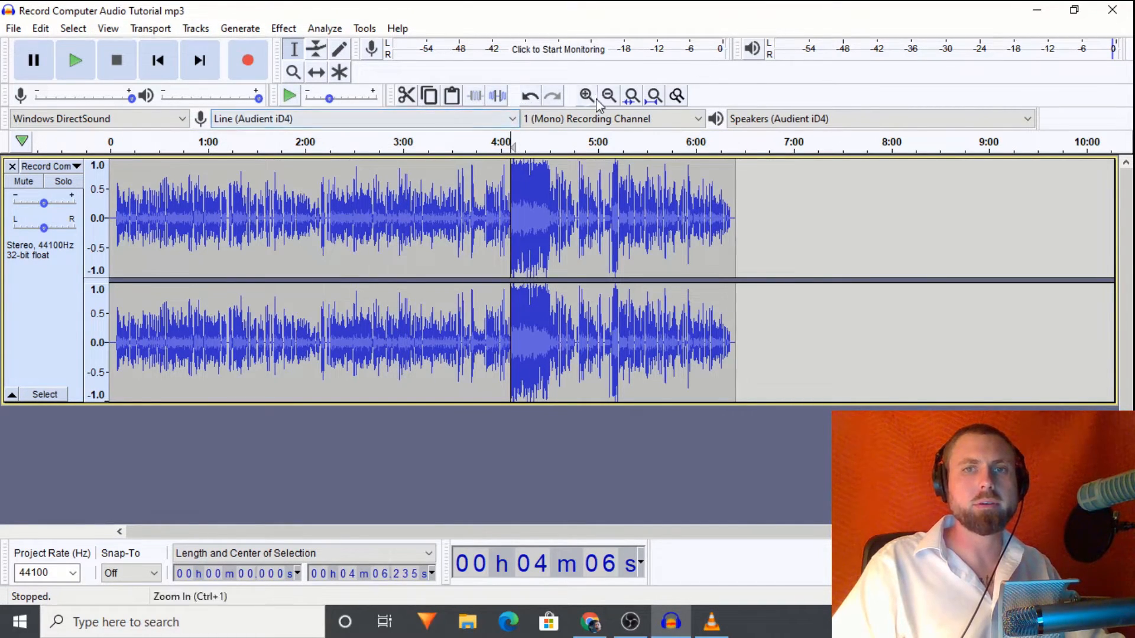
Zoom in and apply Amplify to the loud passage from 4:06 to 4:29
click(587, 96)
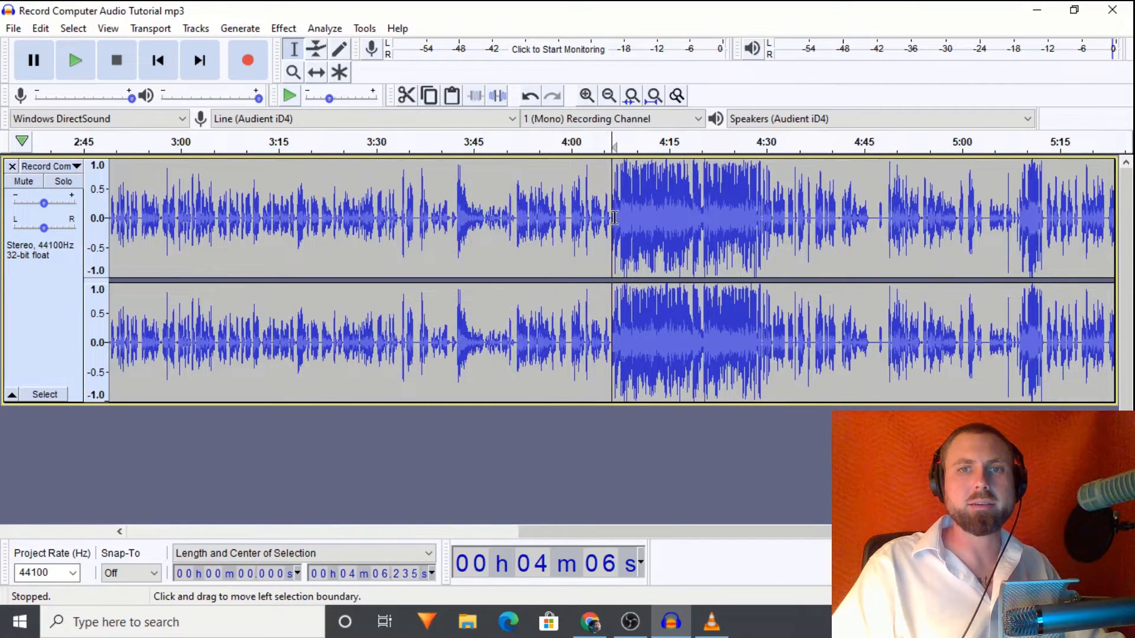
drag(613, 217, 768, 217)
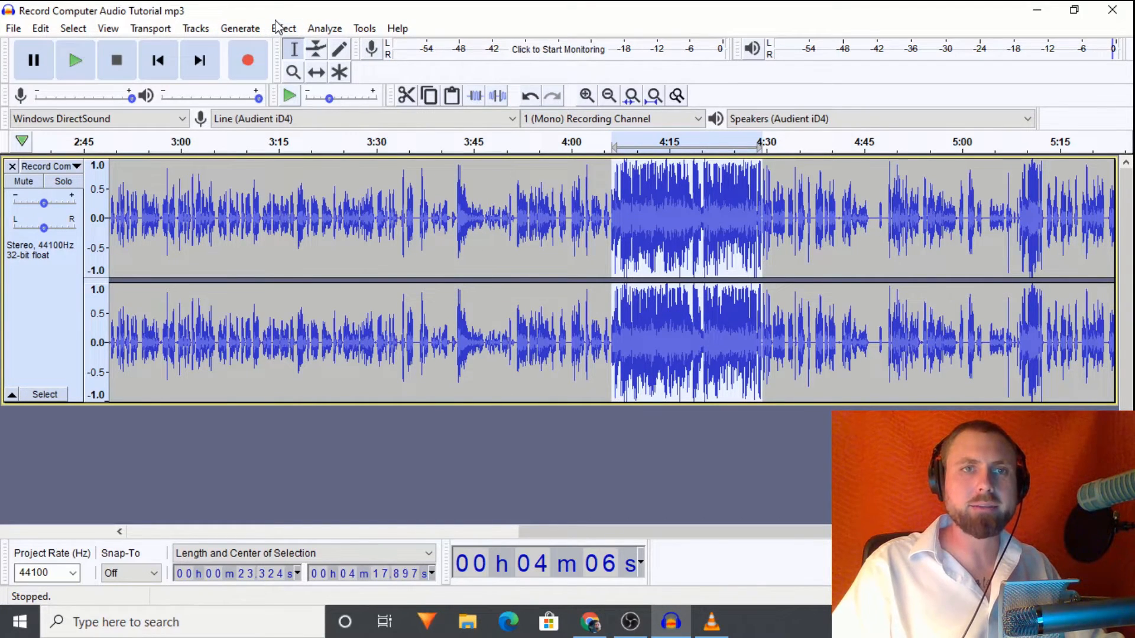
click(283, 29)
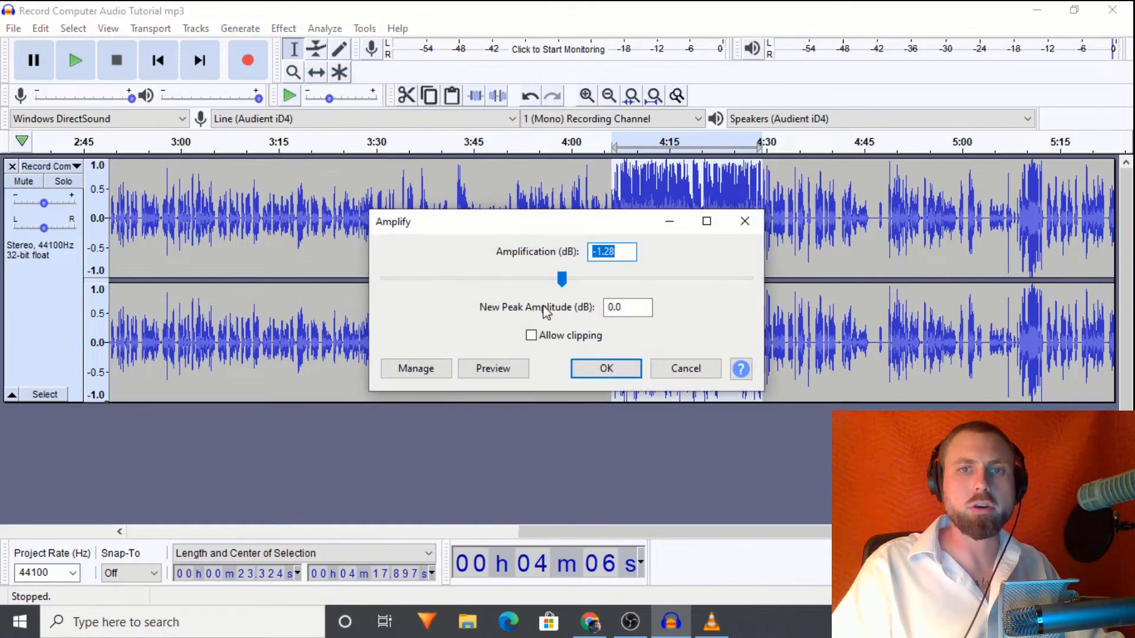
click(606, 369)
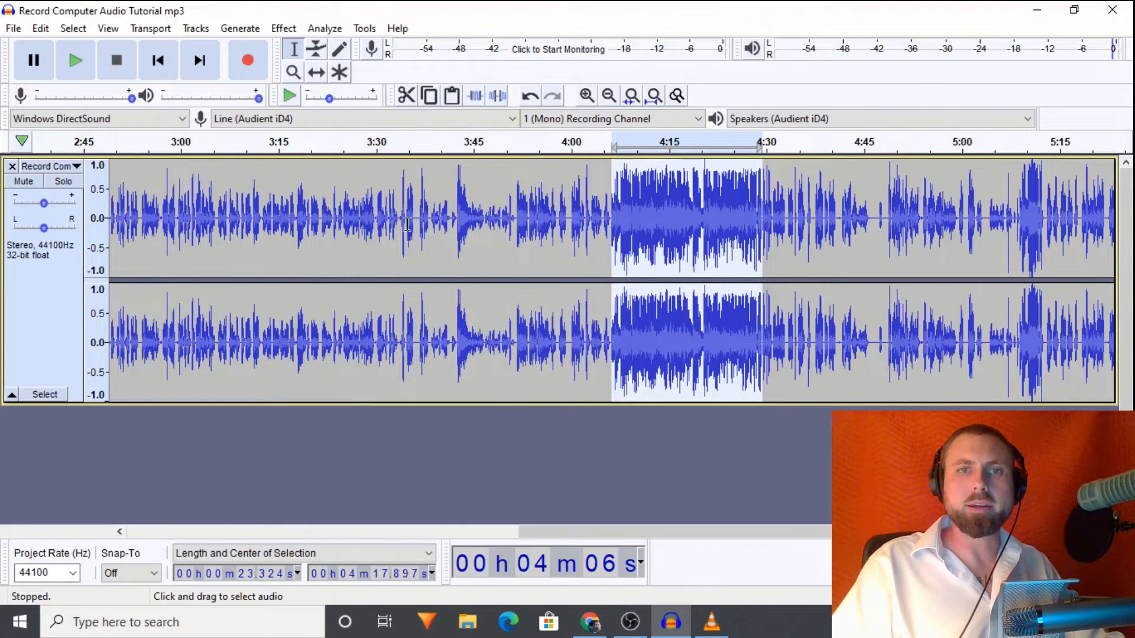
mouse_move(988, 217)
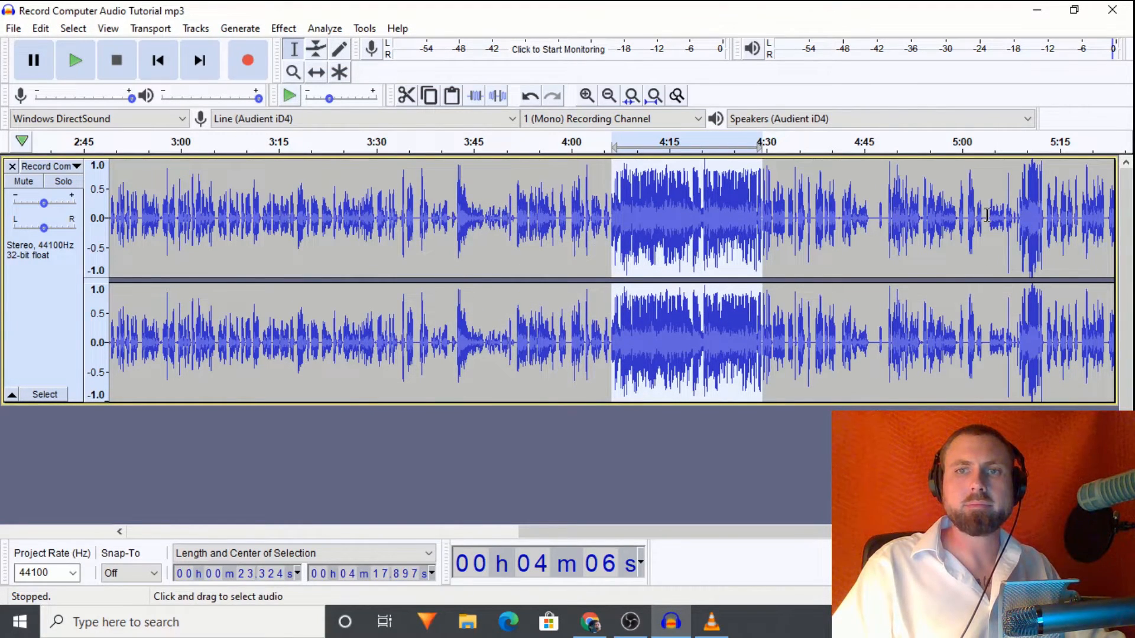
Apply Amplify at -1.28 dB to the whole track so peaks reach 0 dB
click(39, 28)
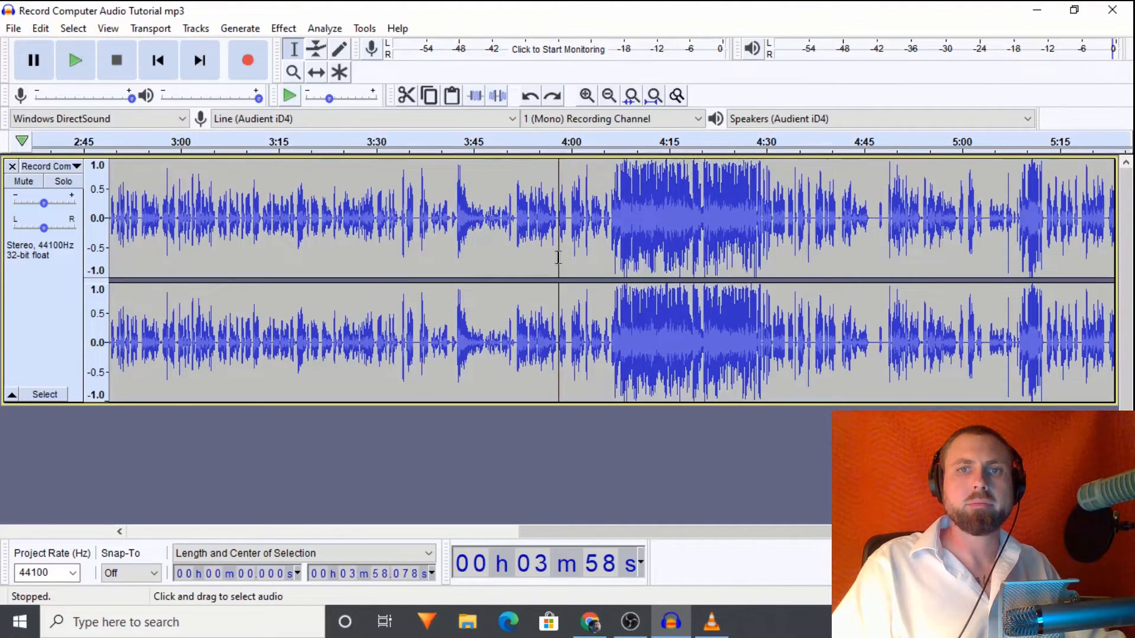
click(282, 28)
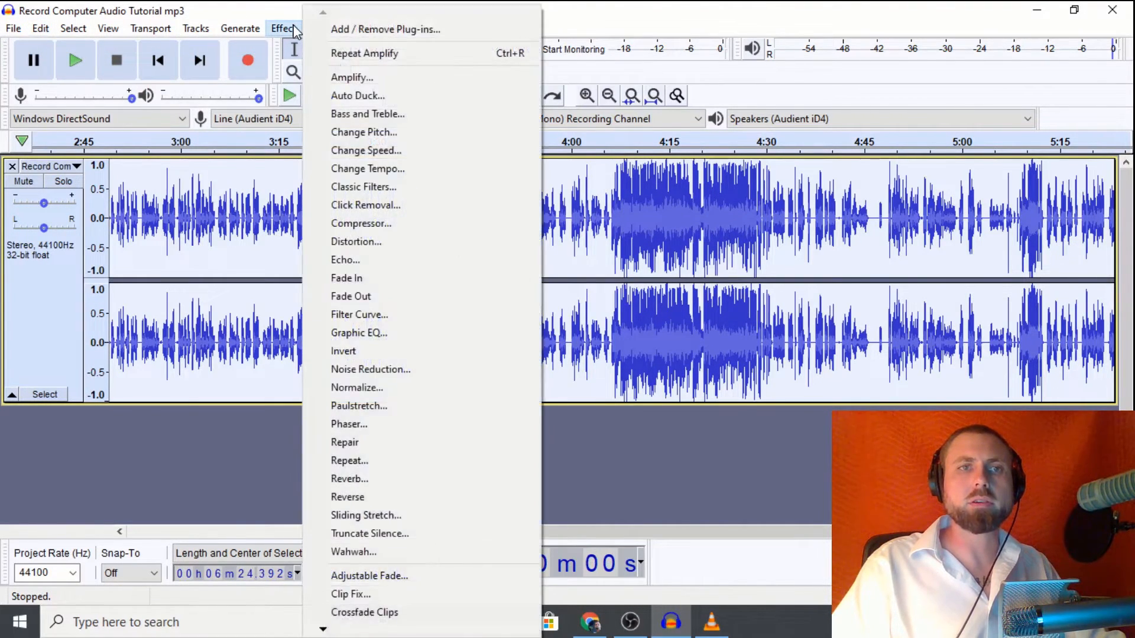
click(352, 77)
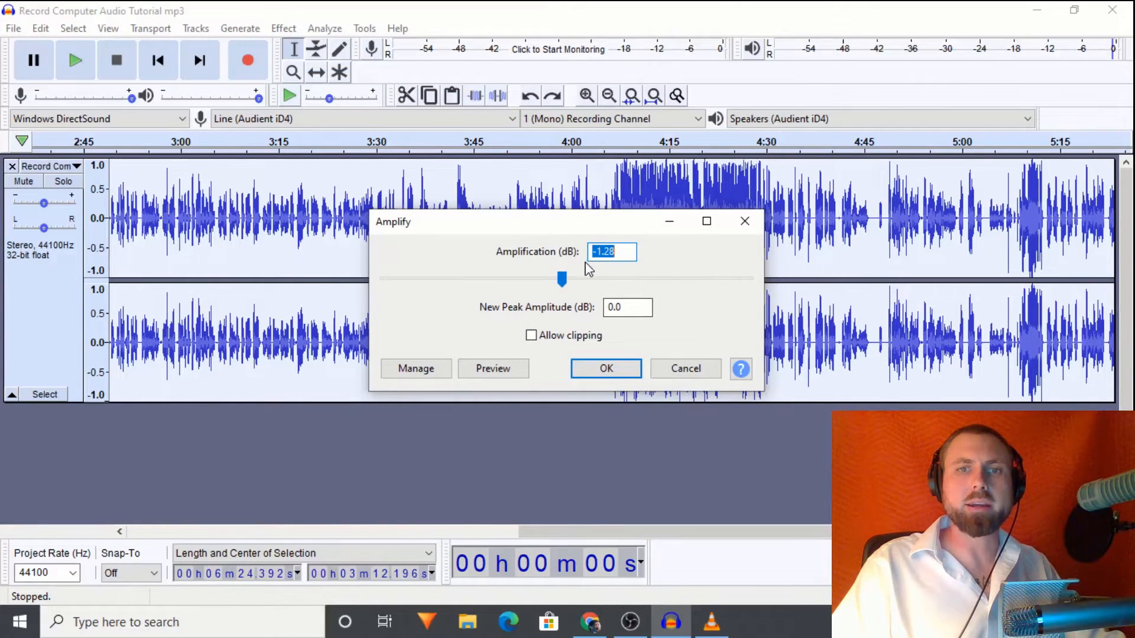
click(606, 368)
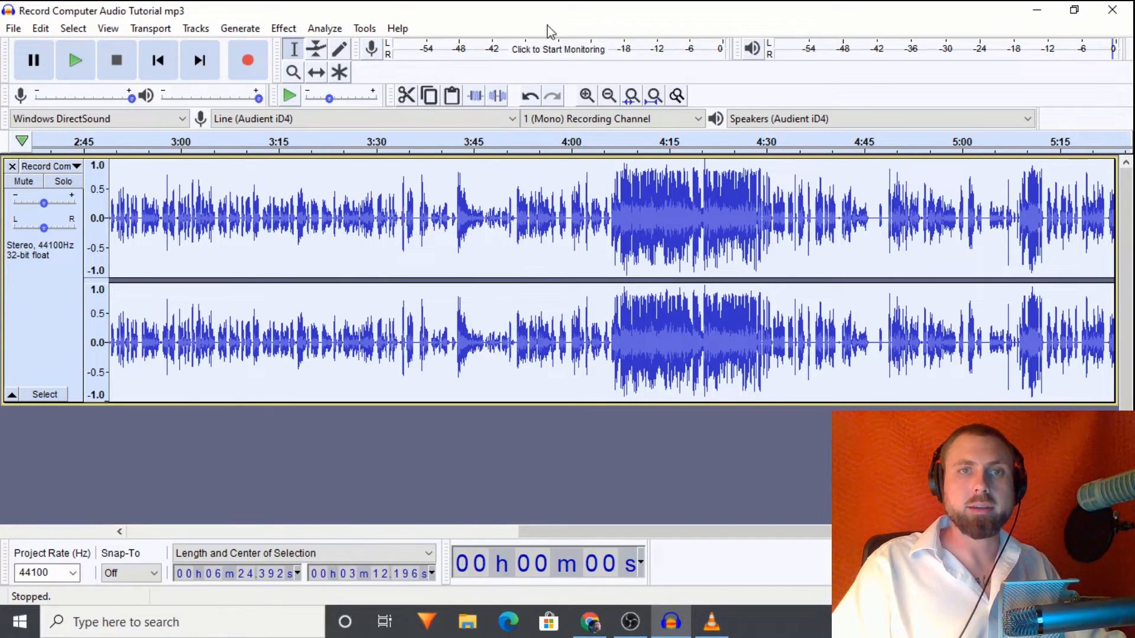
Scroll down the Effect menu and choose Limiter for the whole track
click(283, 27)
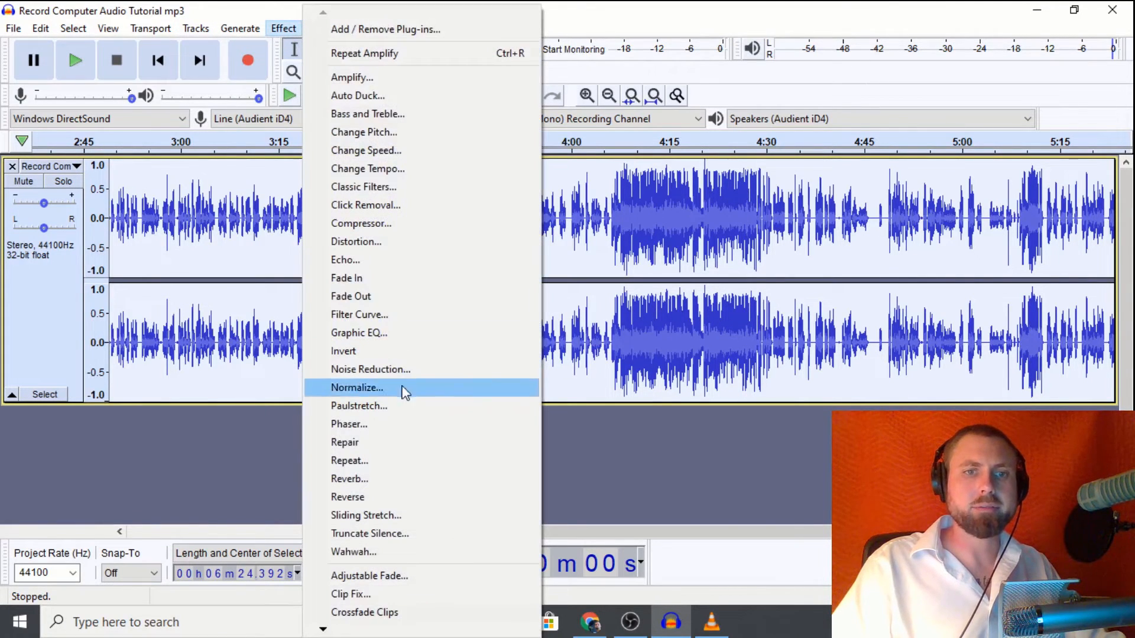
mouse_move(355, 612)
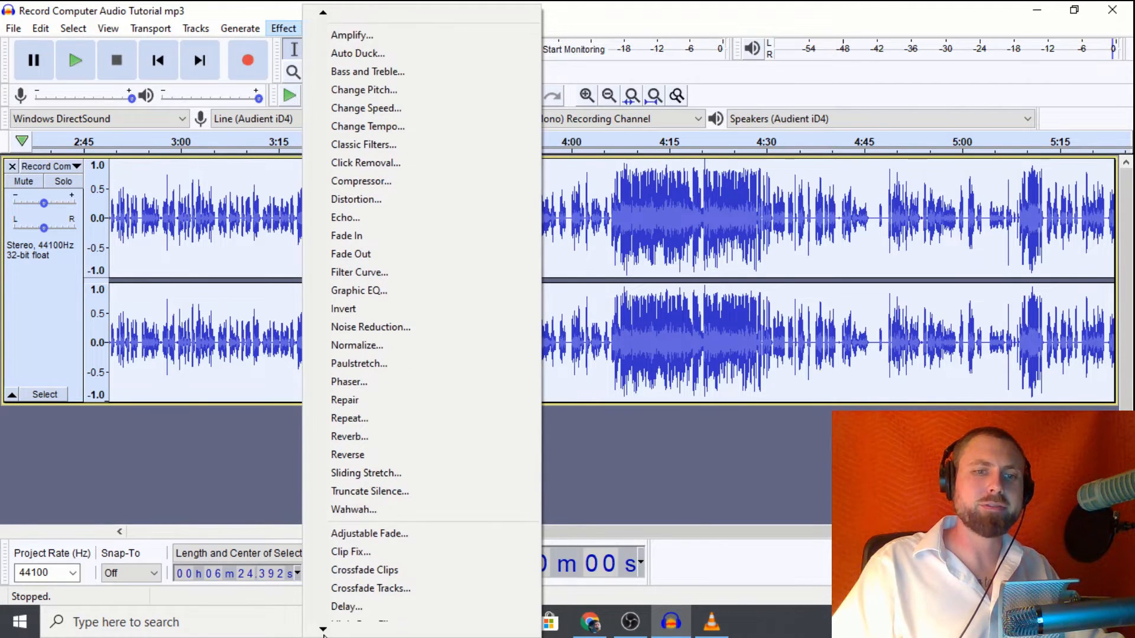
scroll(down, 3)
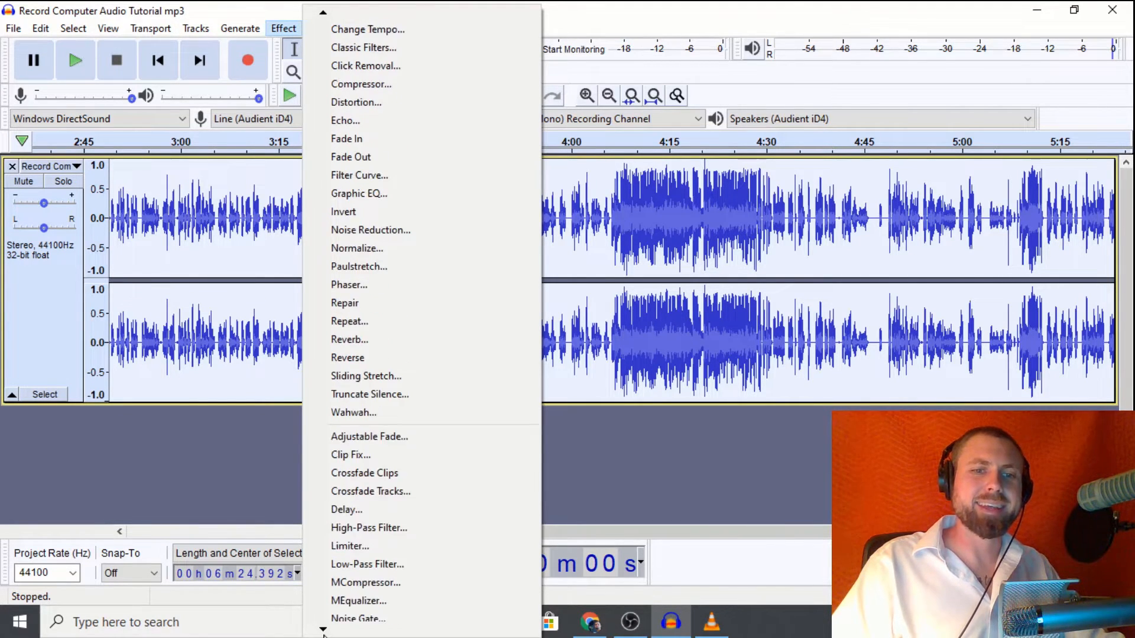
scroll(down, 3)
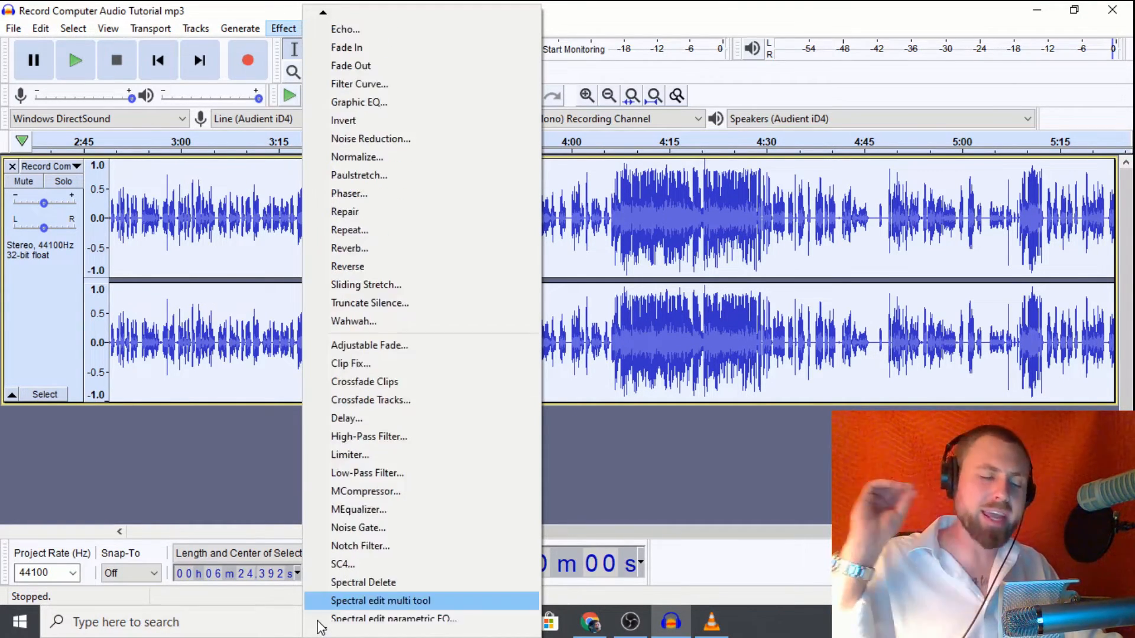
scroll(down, 3)
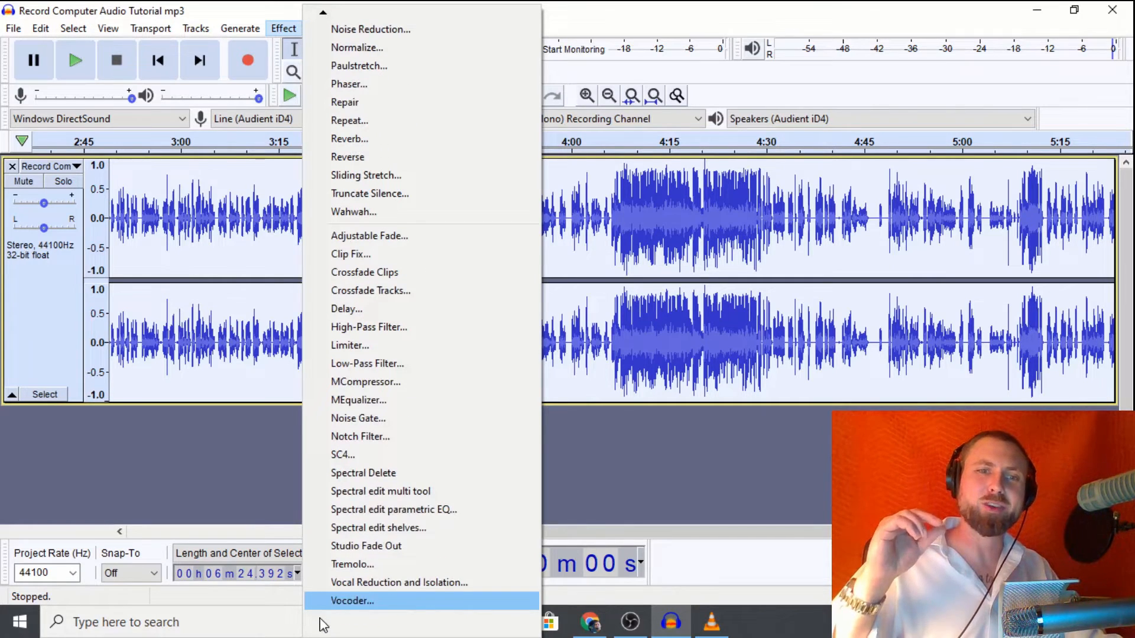
mouse_move(349, 346)
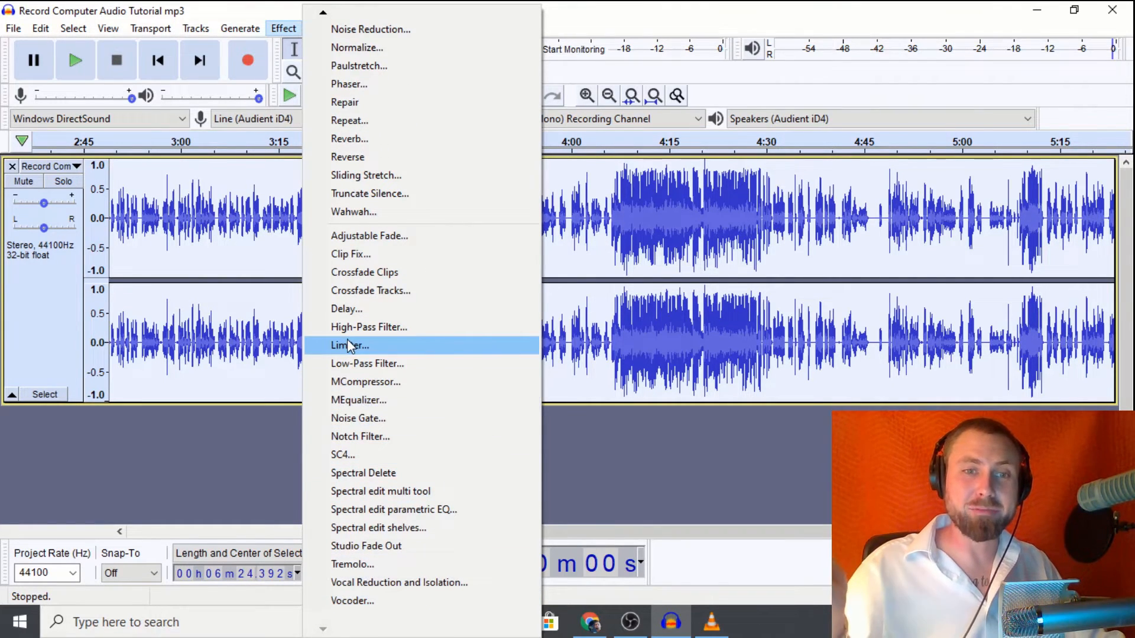
click(349, 345)
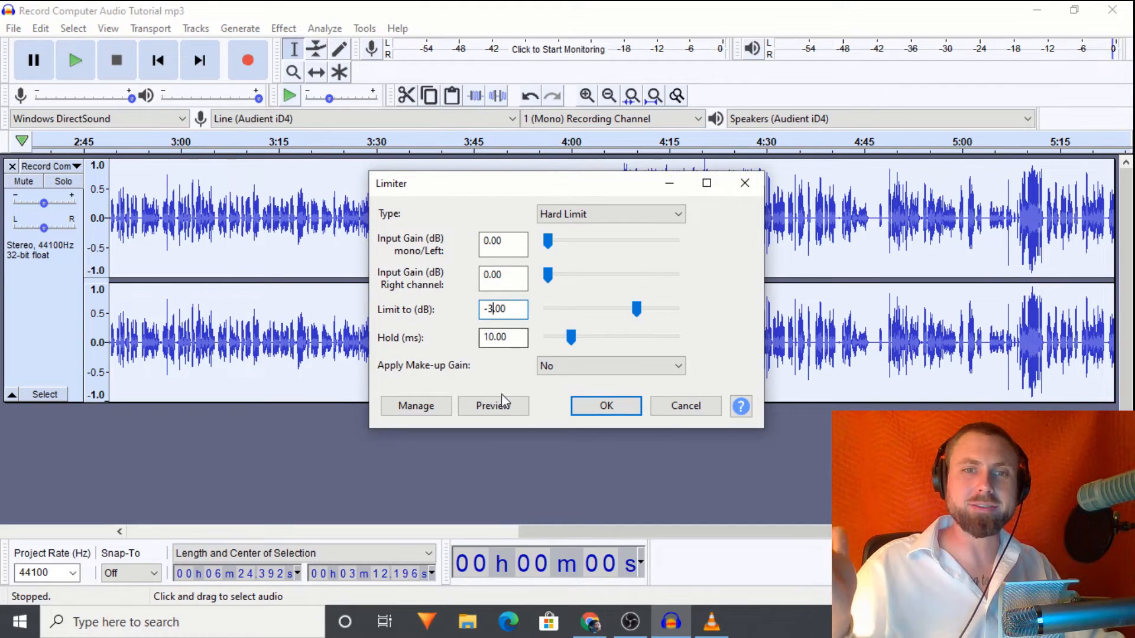